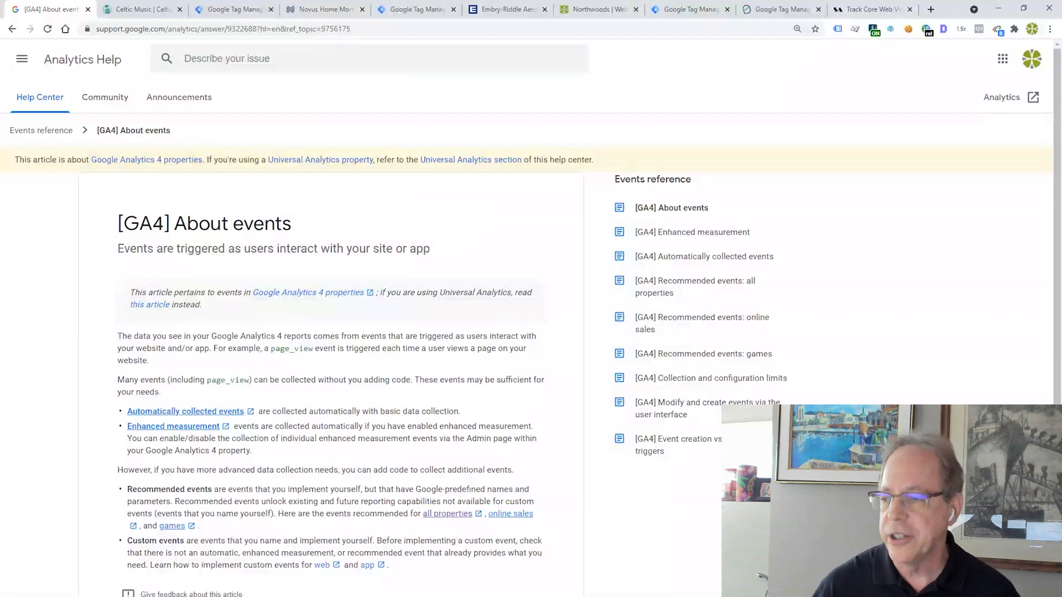
pyautogui.moveTo(704, 256)
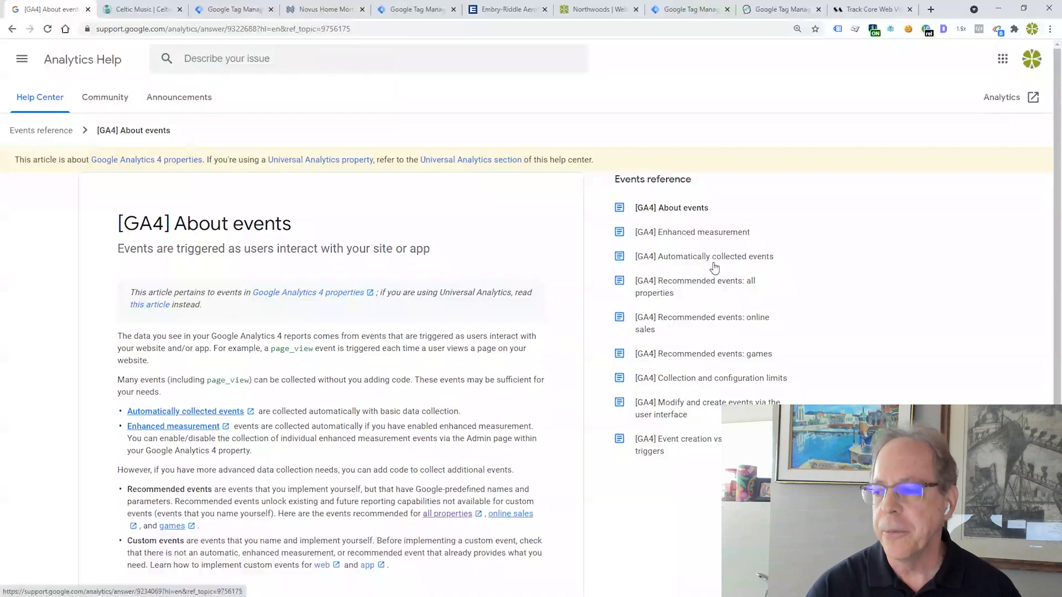
pyautogui.moveTo(672, 238)
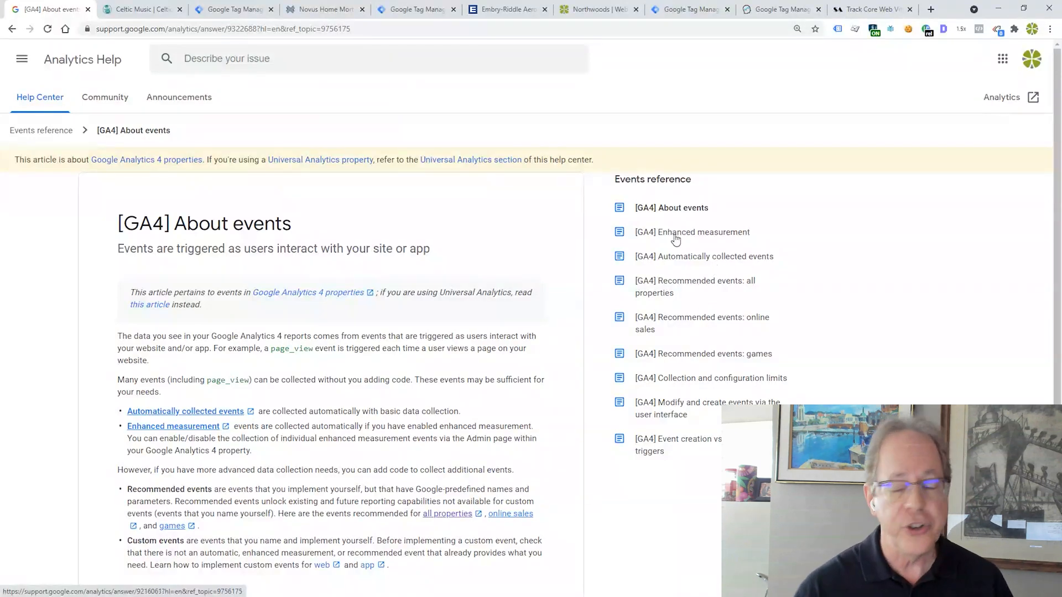
pyautogui.moveTo(705, 291)
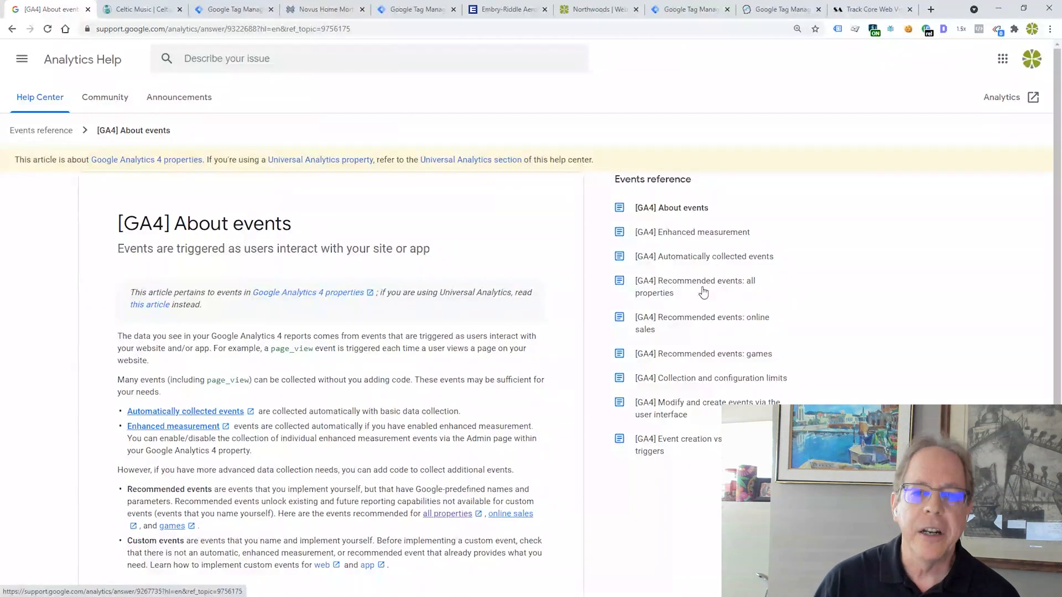
pyautogui.moveTo(744, 317)
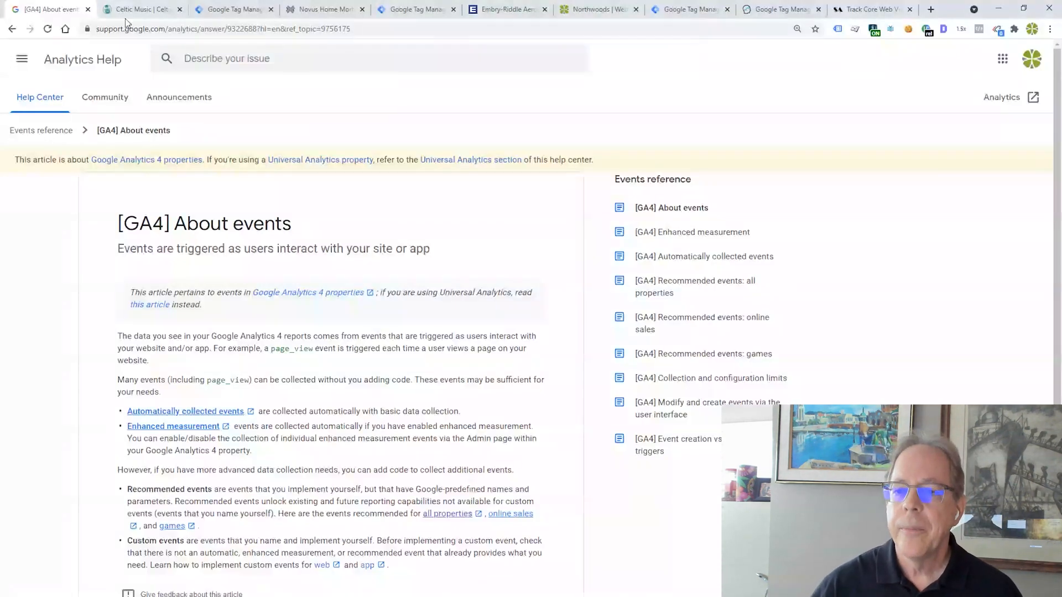
# Inspect the Store button on the Irish Fest page to show its span.Button markup in DevTools
pyautogui.click(140, 9)
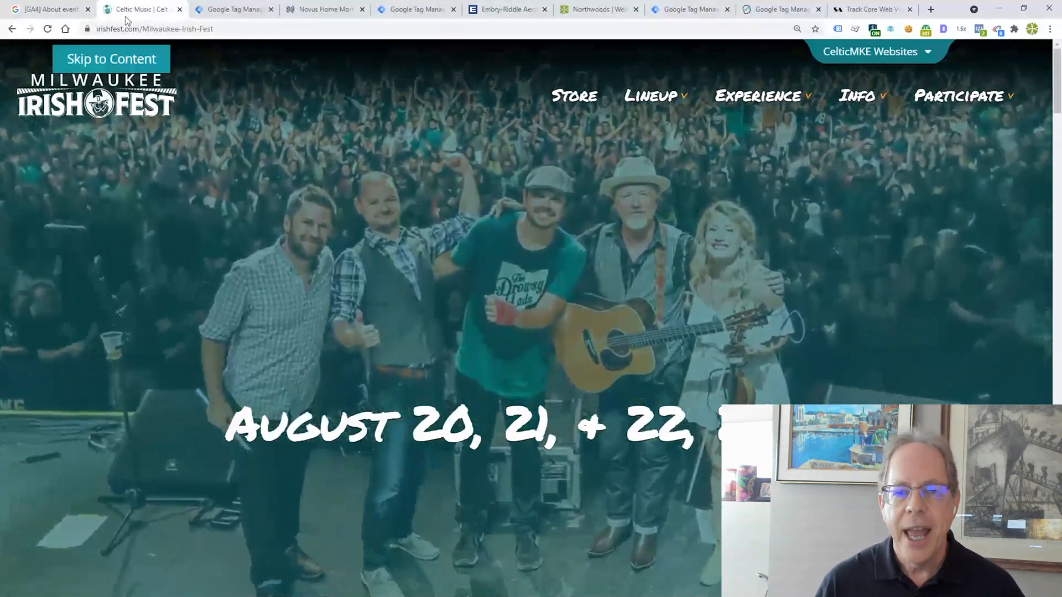
pyautogui.scroll(-3)
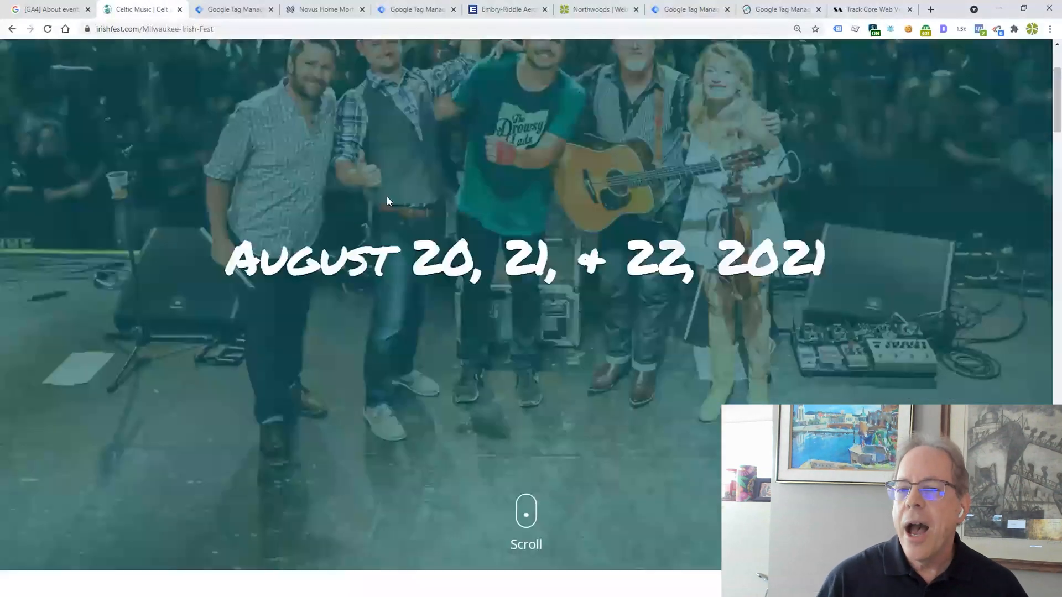
pyautogui.scroll(-3)
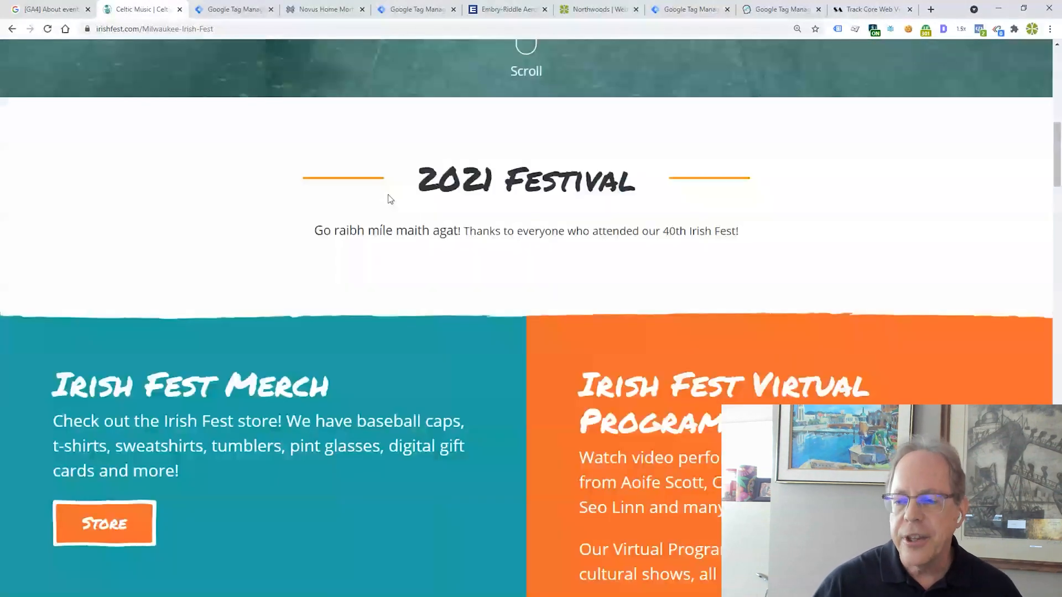
pyautogui.scroll(-3)
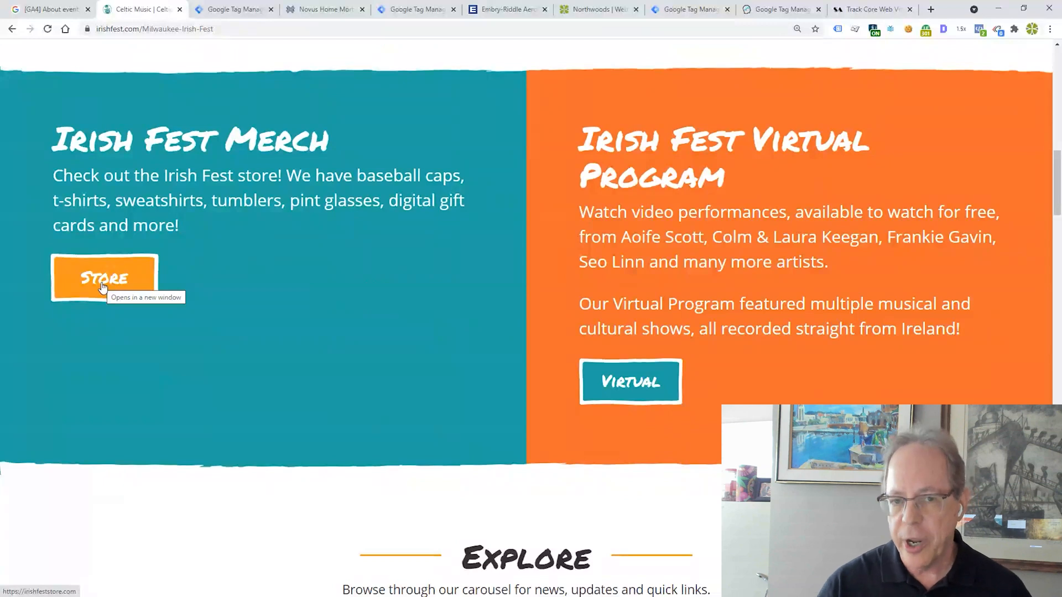
pyautogui.rightClick(103, 278)
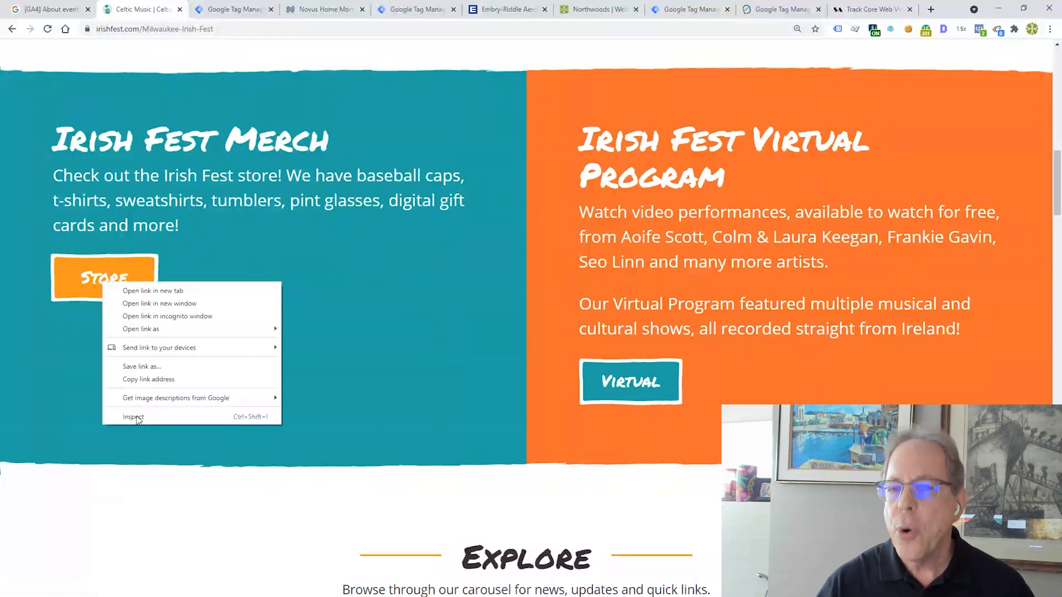
pyautogui.click(133, 417)
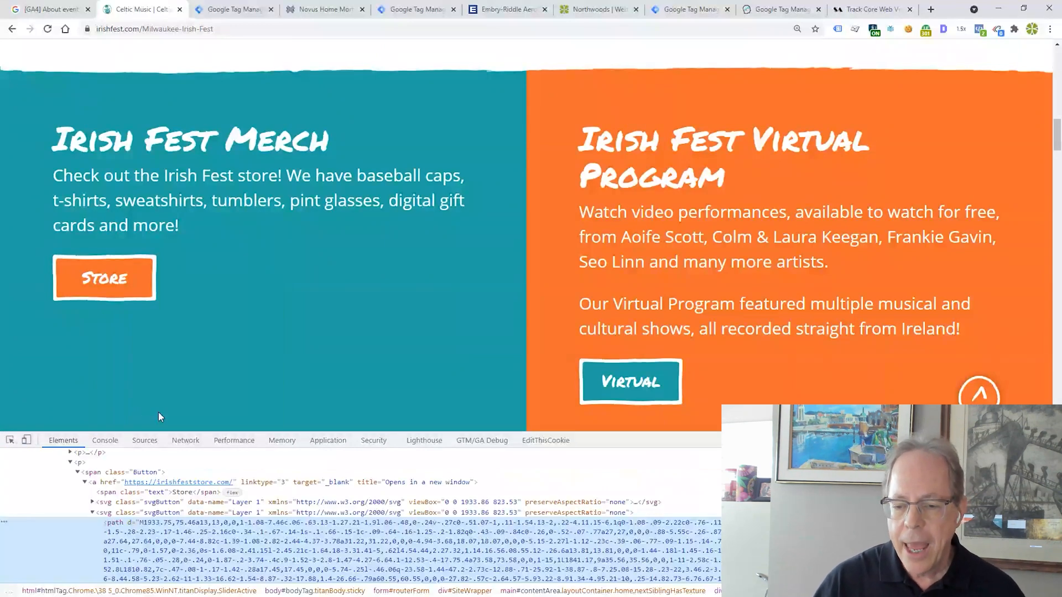
pyautogui.moveTo(105, 472)
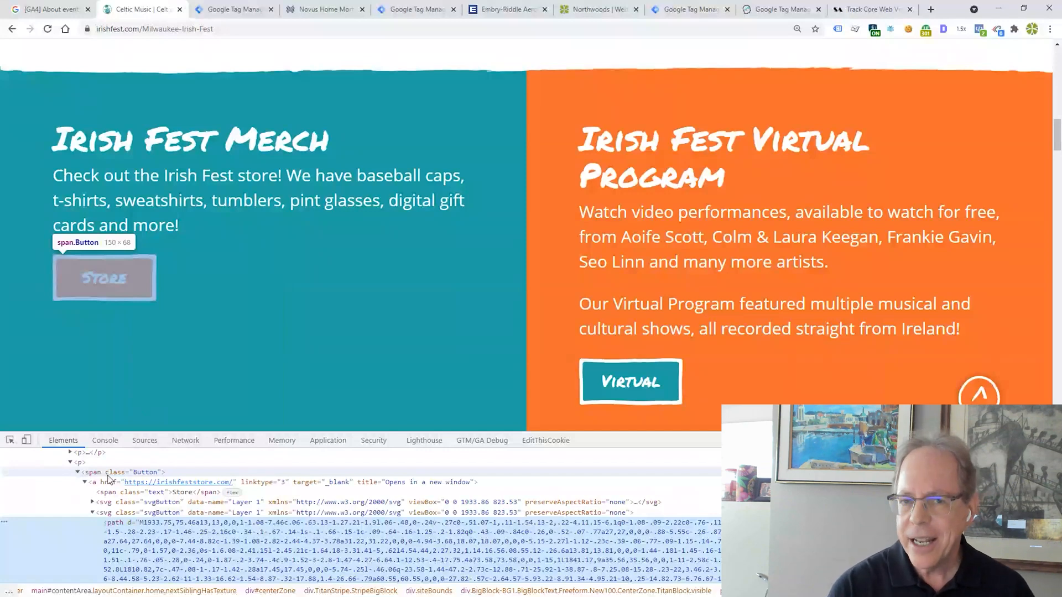
pyautogui.click(233, 9)
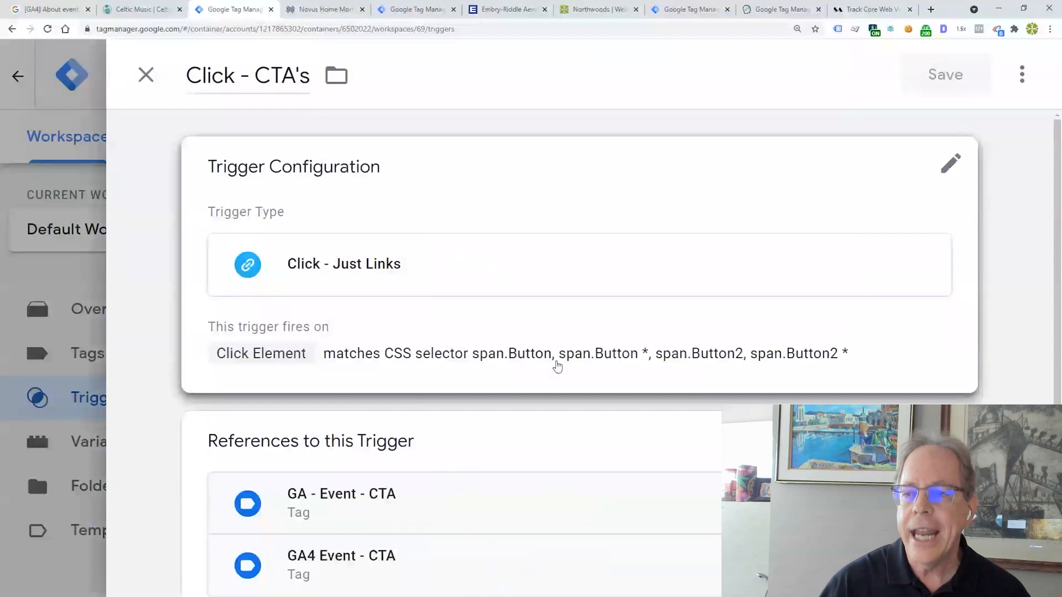
pyautogui.moveTo(541, 375)
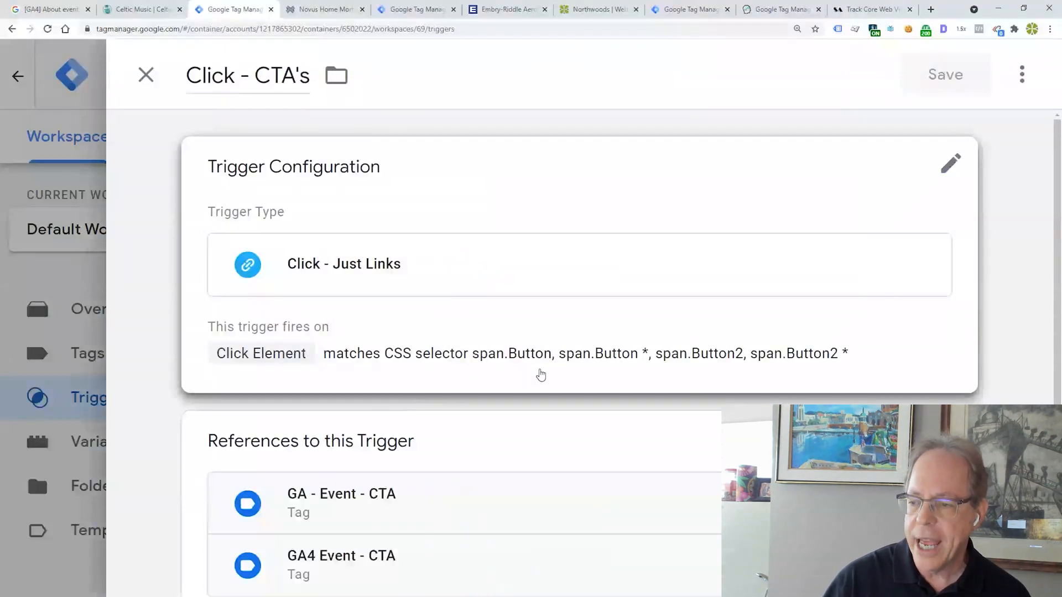
pyautogui.moveTo(505, 367)
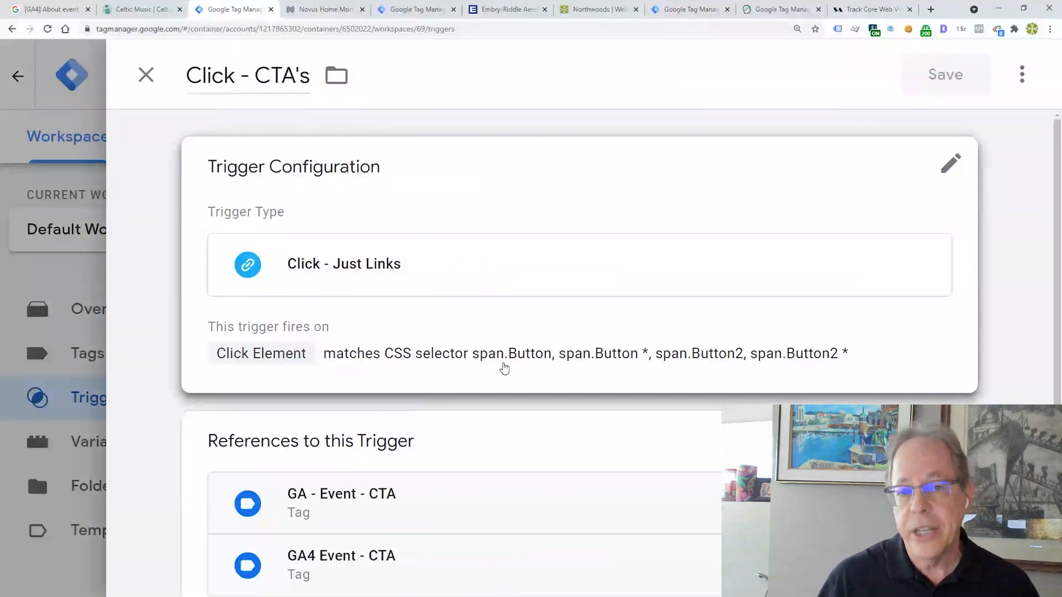
pyautogui.moveTo(730, 367)
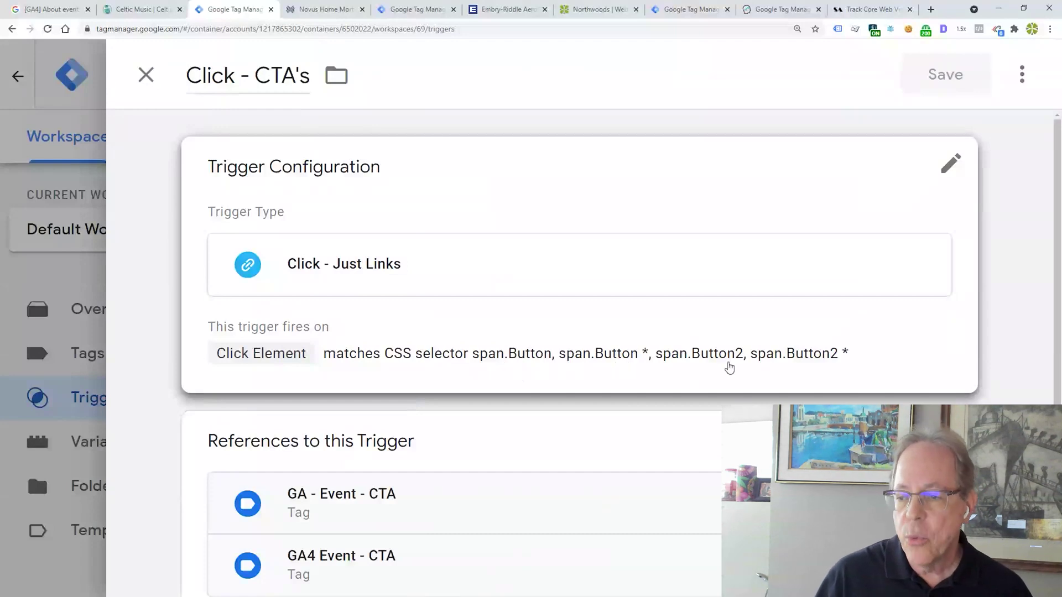
pyautogui.moveTo(738, 364)
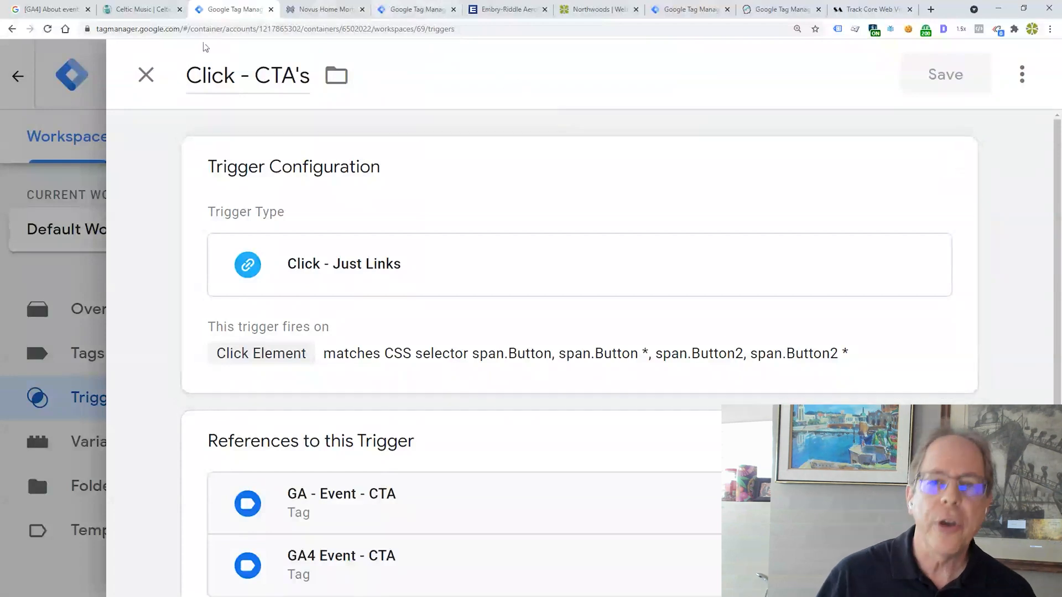
pyautogui.click(140, 9)
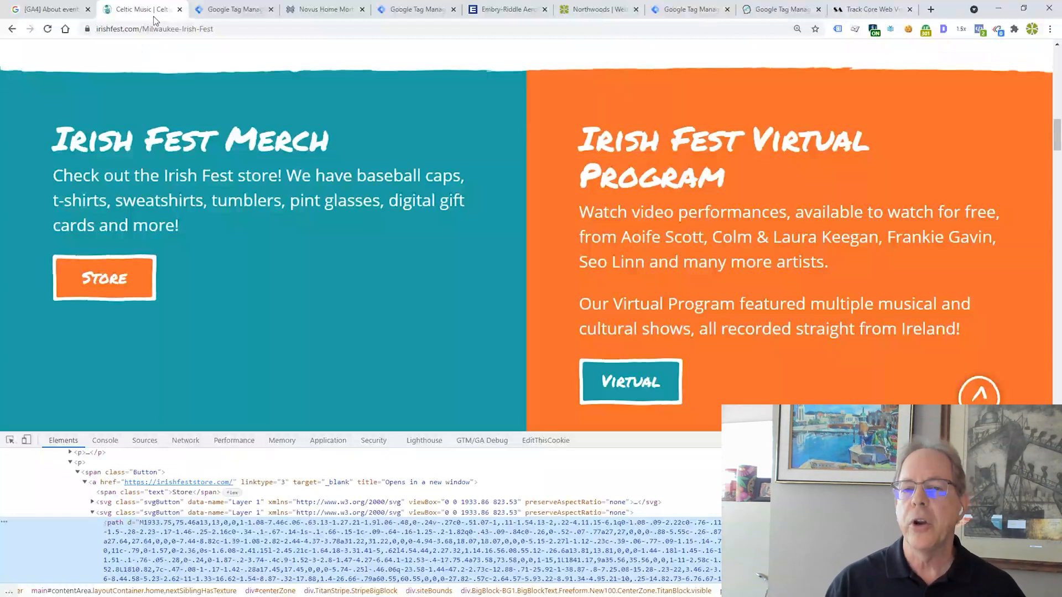
# Show the [GA4] Enhanced measurement article scrolled to its automatically collected events table
pyautogui.click(44, 9)
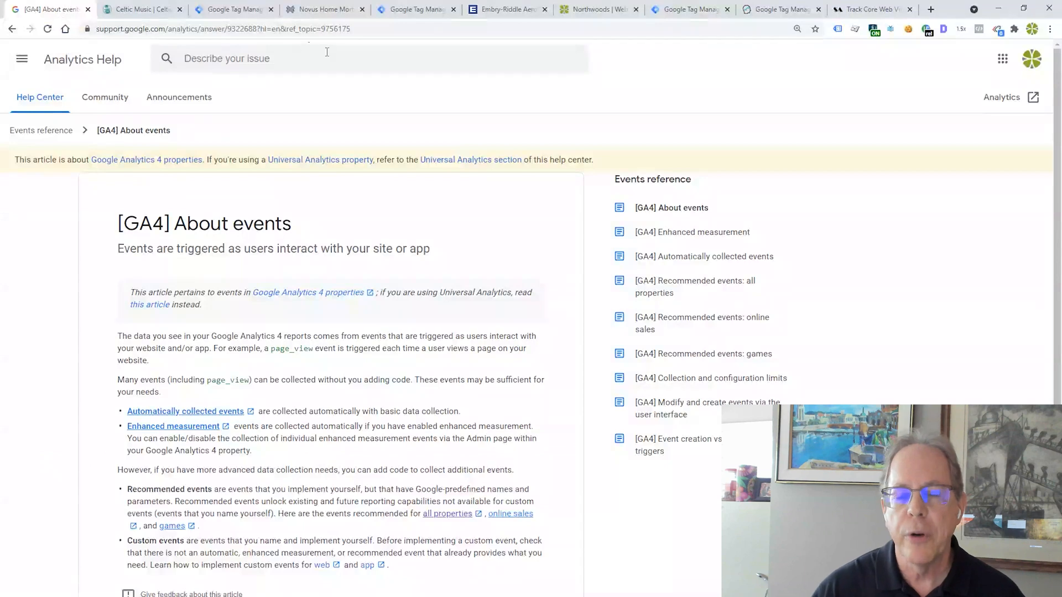
pyautogui.moveTo(692, 231)
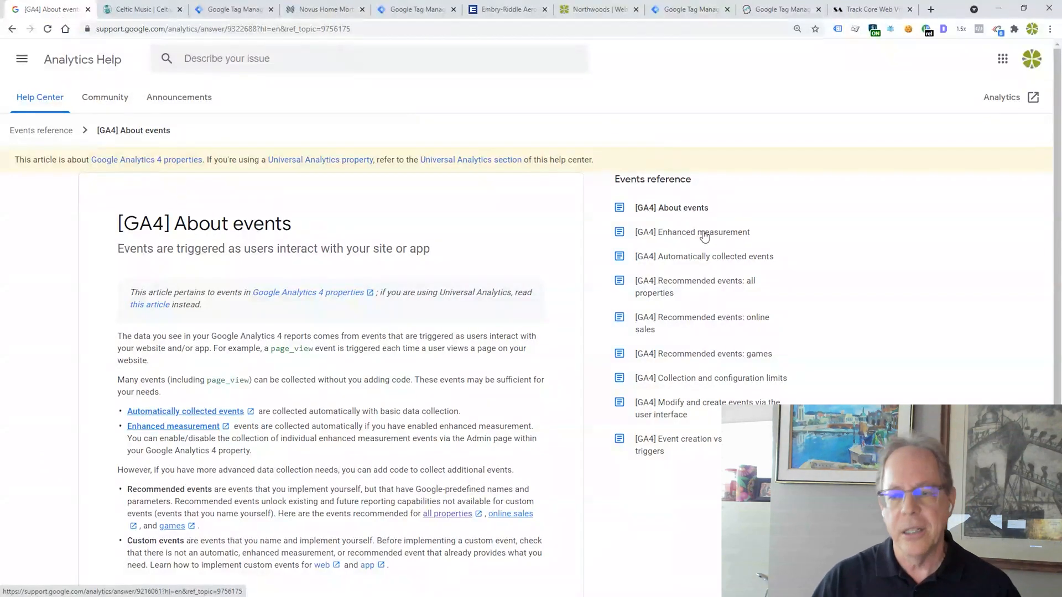
pyautogui.click(693, 231)
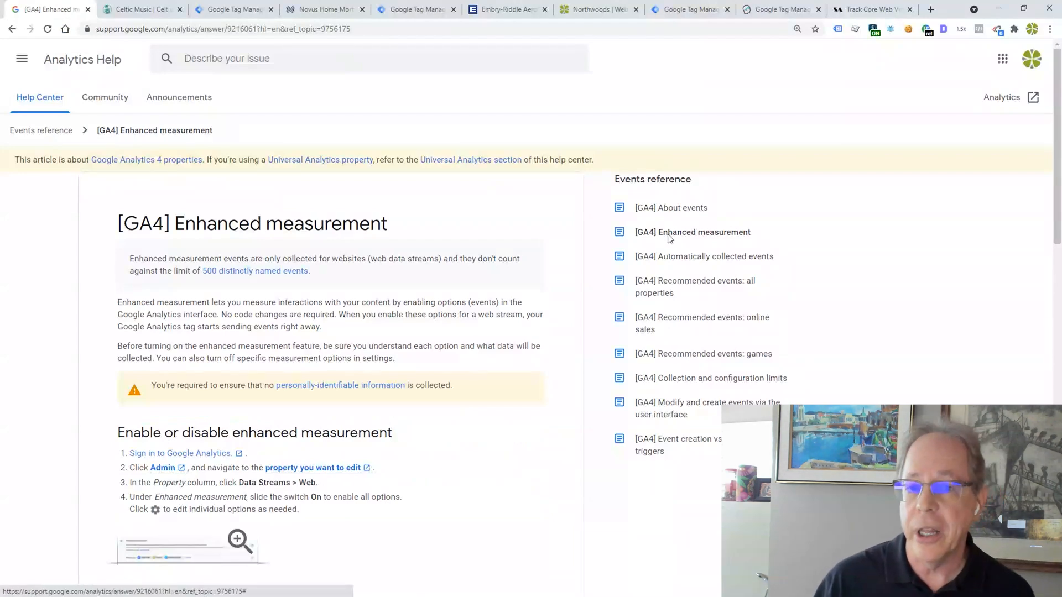
pyautogui.scroll(-3)
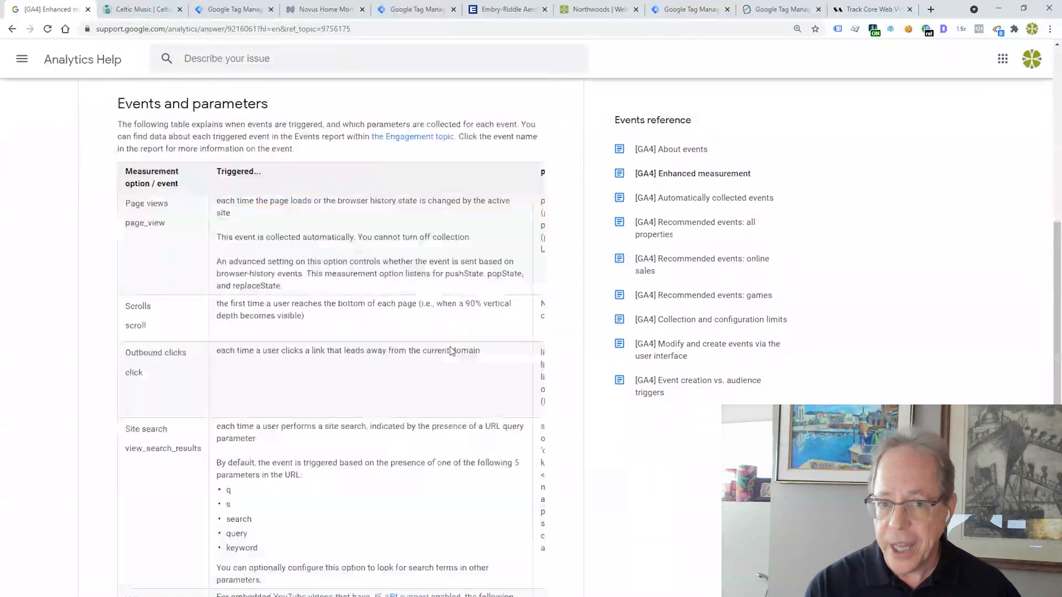
pyautogui.scroll(-3)
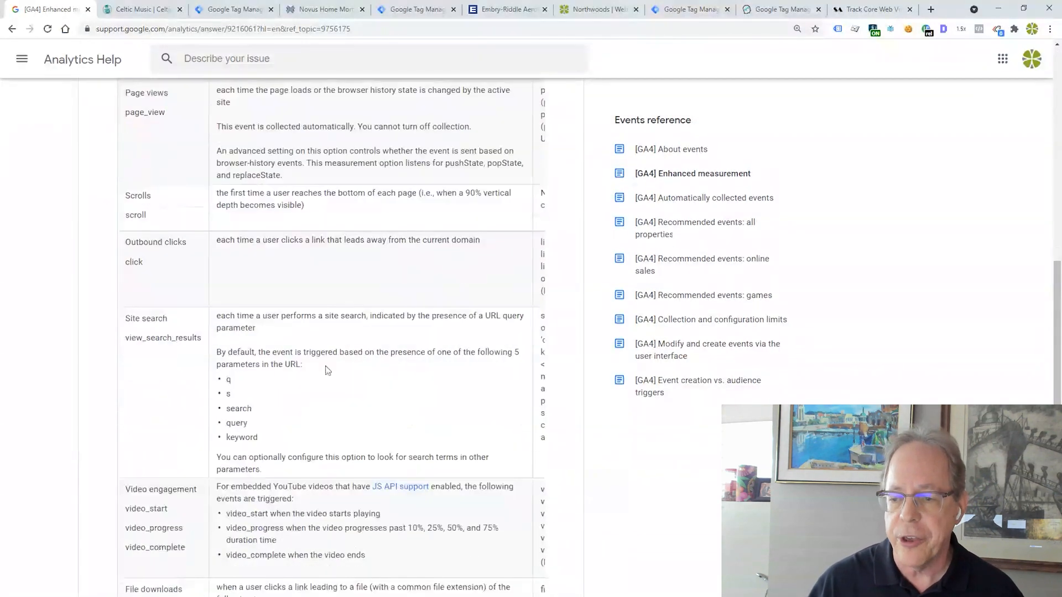
pyautogui.moveTo(142, 273)
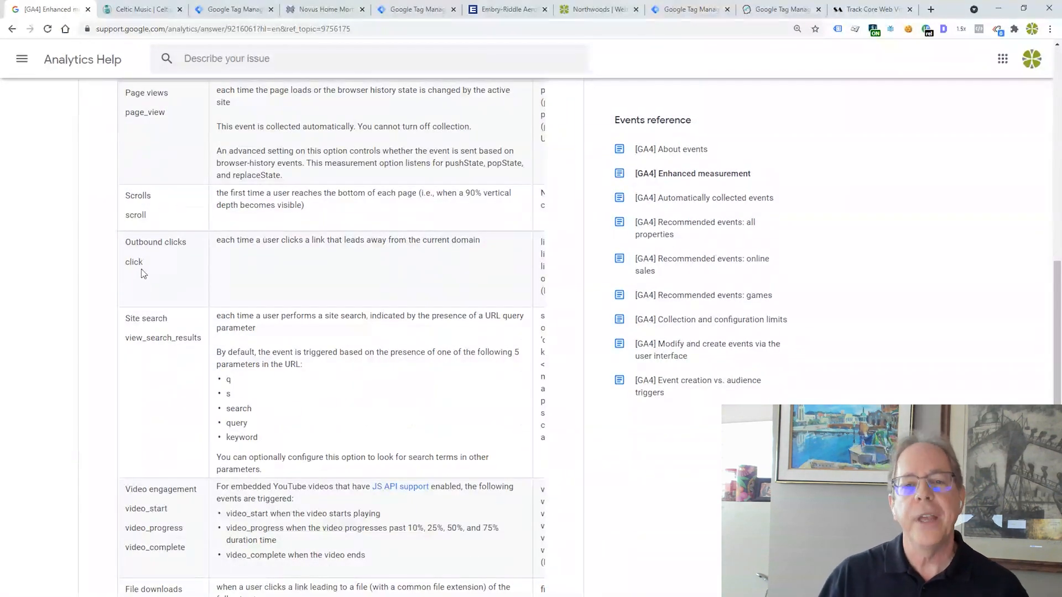
pyautogui.moveTo(248, 268)
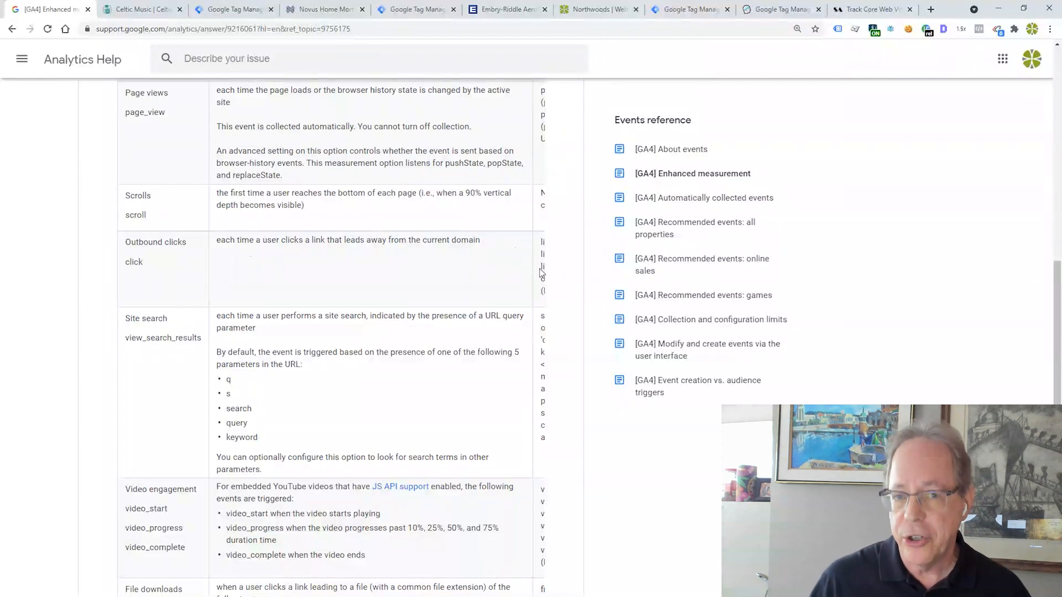
pyautogui.moveTo(539, 274)
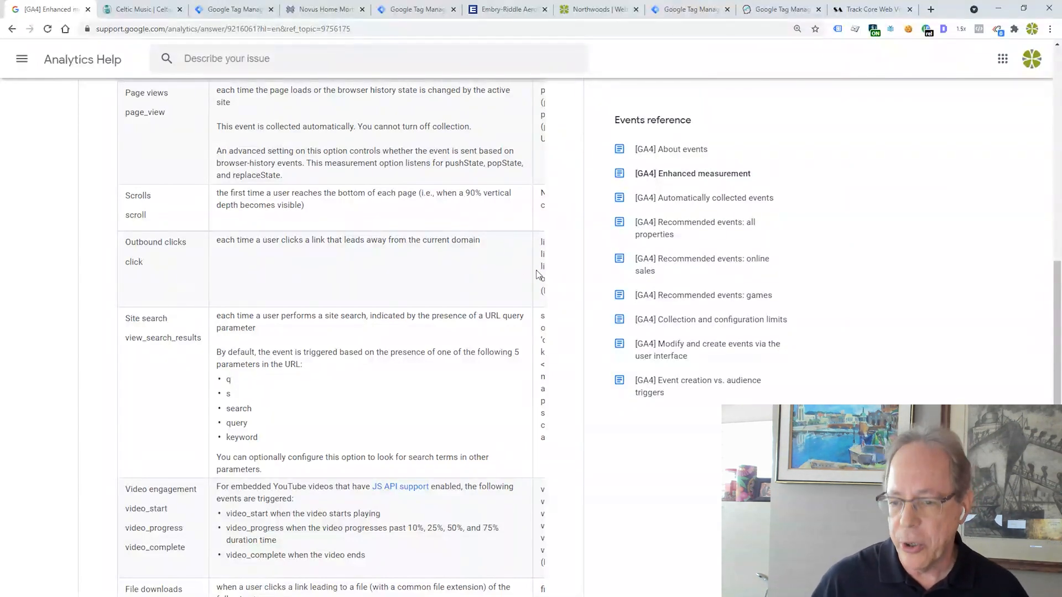
pyautogui.scroll(-3)
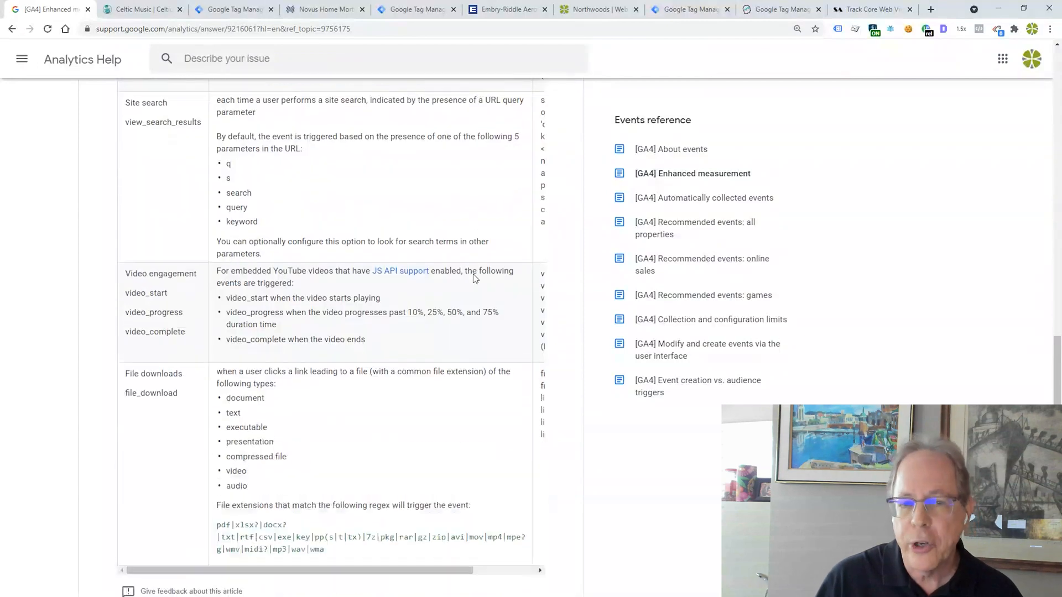
pyautogui.scroll(-3)
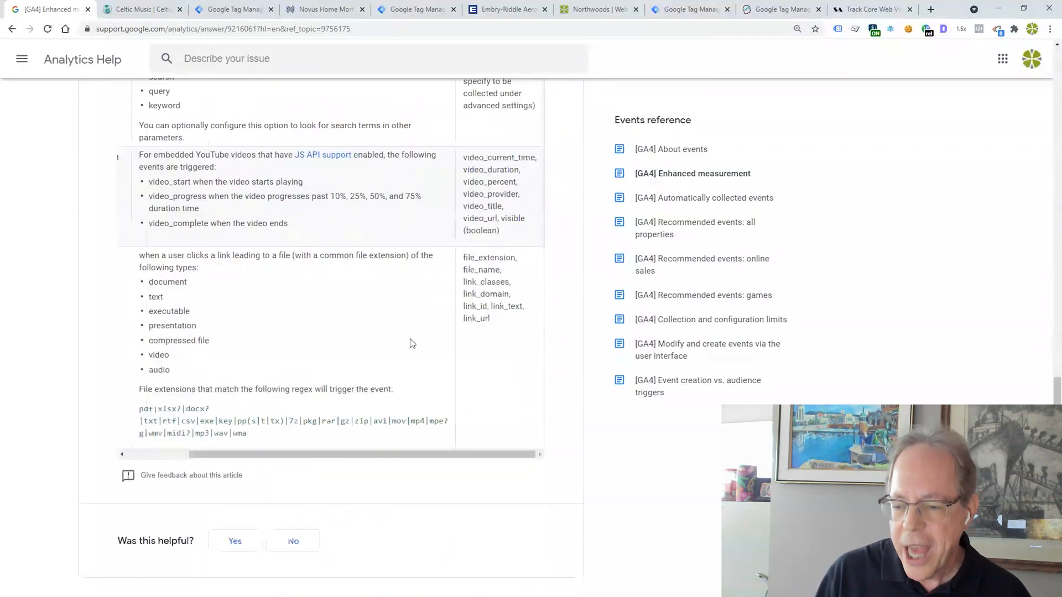
pyautogui.scroll(3)
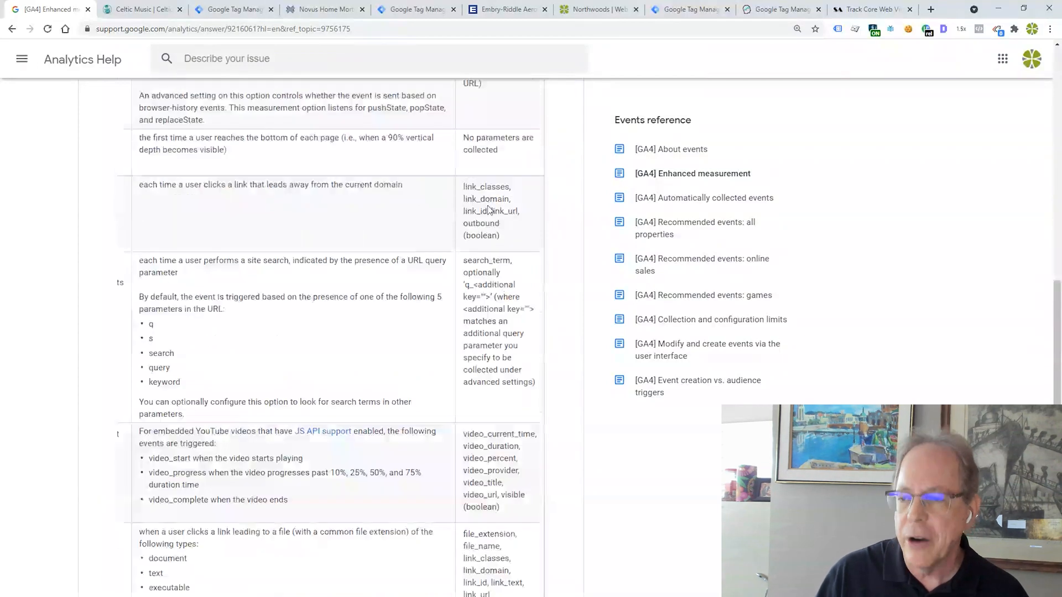
pyautogui.moveTo(512, 224)
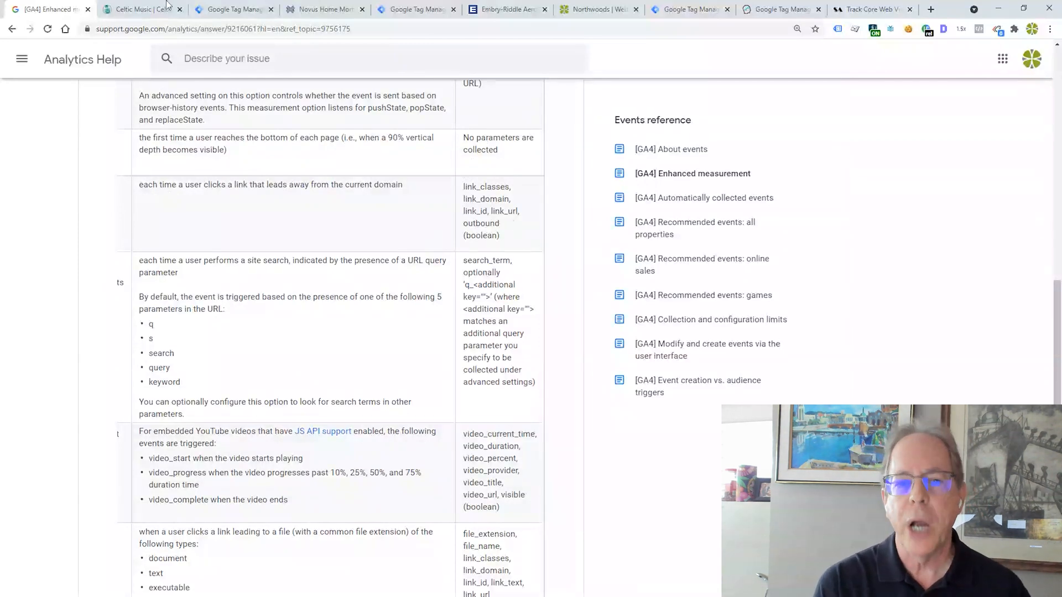
pyautogui.click(143, 9)
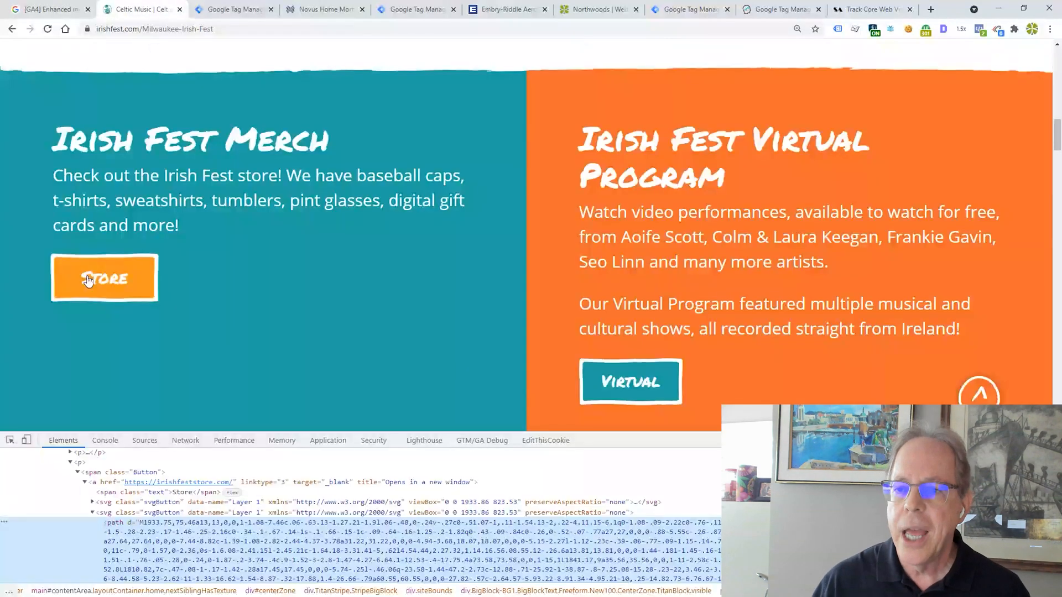
pyautogui.moveTo(105, 285)
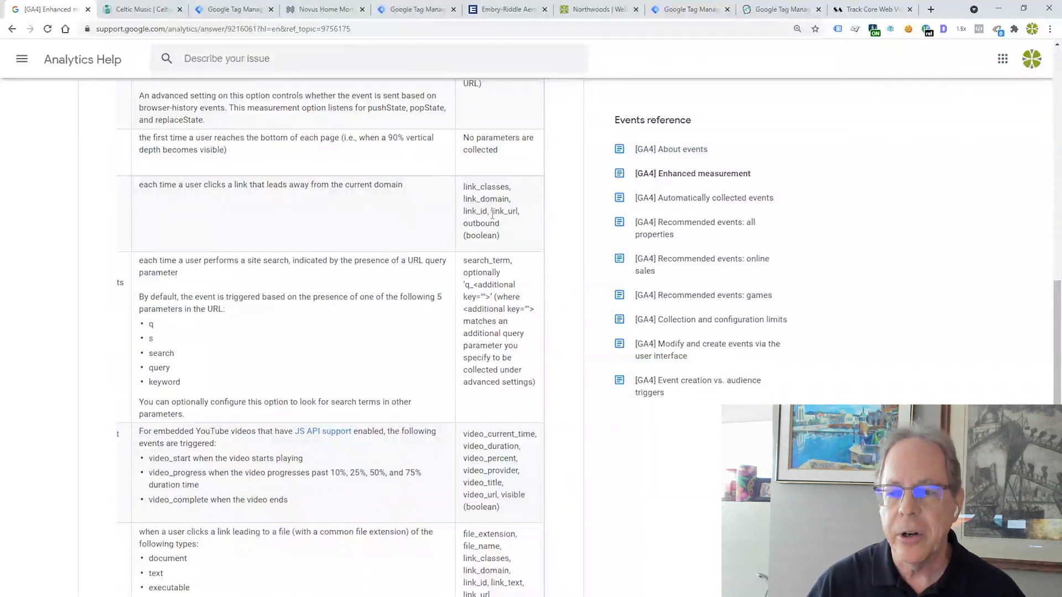
pyautogui.scroll(-3)
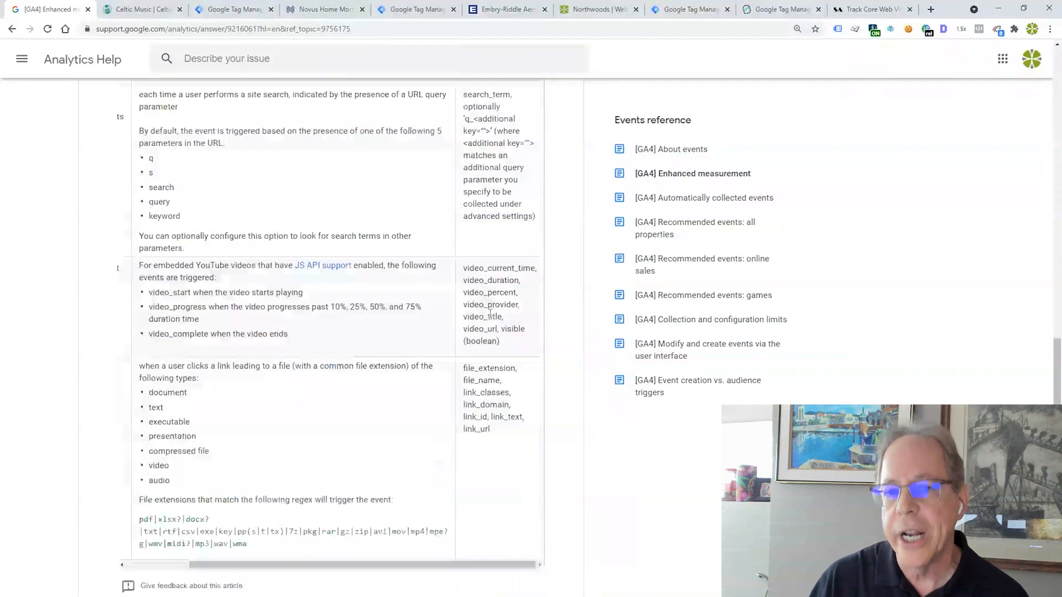
pyautogui.scroll(-3)
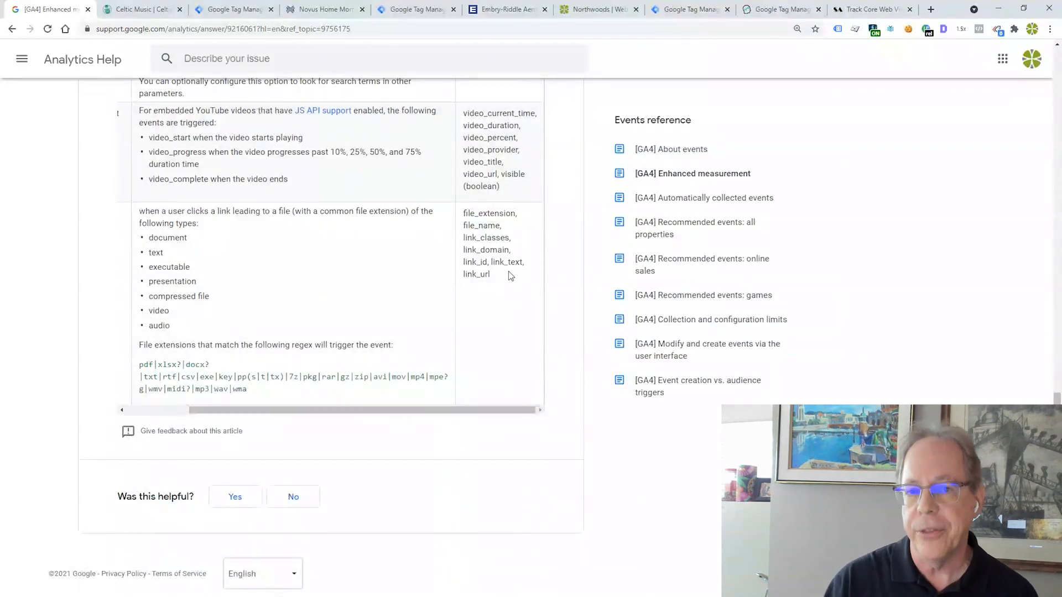
pyautogui.moveTo(383, 408)
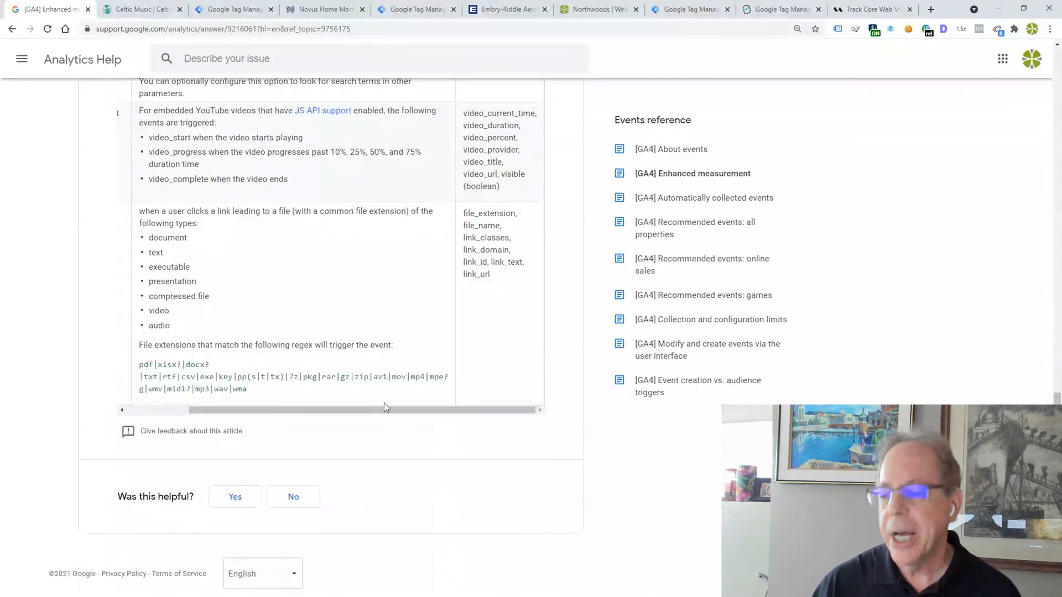
pyautogui.hscroll(-3)
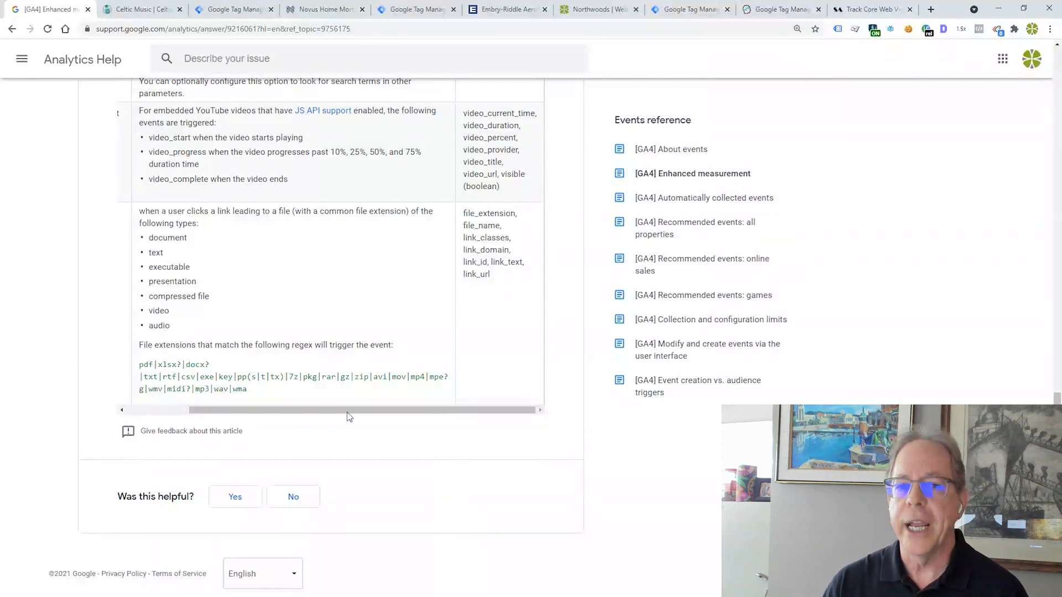
pyautogui.scroll(3)
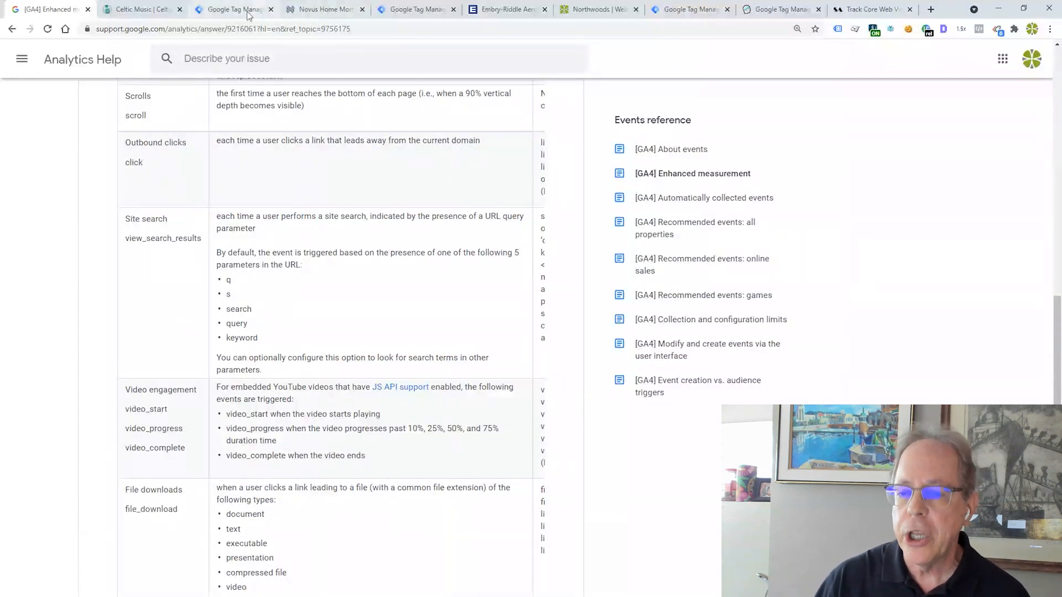
# Review the GA4 Event - CTA tag with its click event and click_type parameter of CTA
pyautogui.click(234, 9)
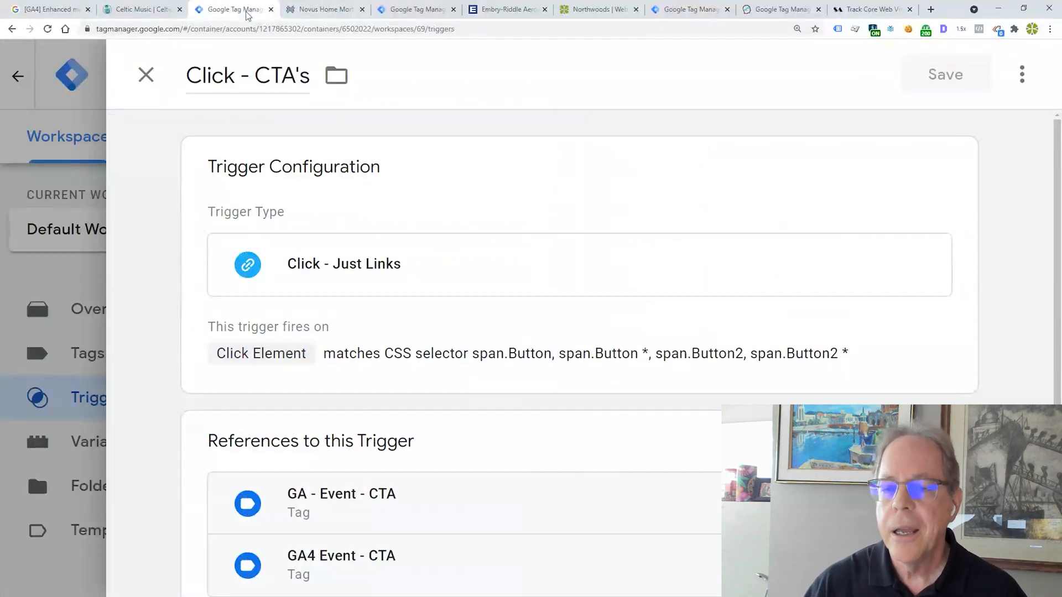
pyautogui.moveTo(396, 563)
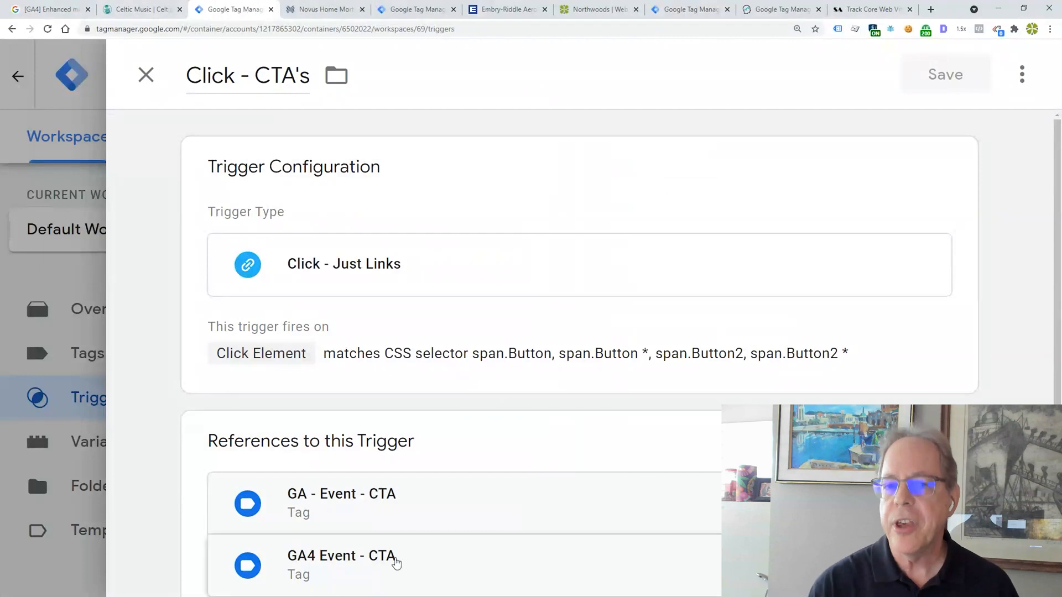
pyautogui.click(341, 556)
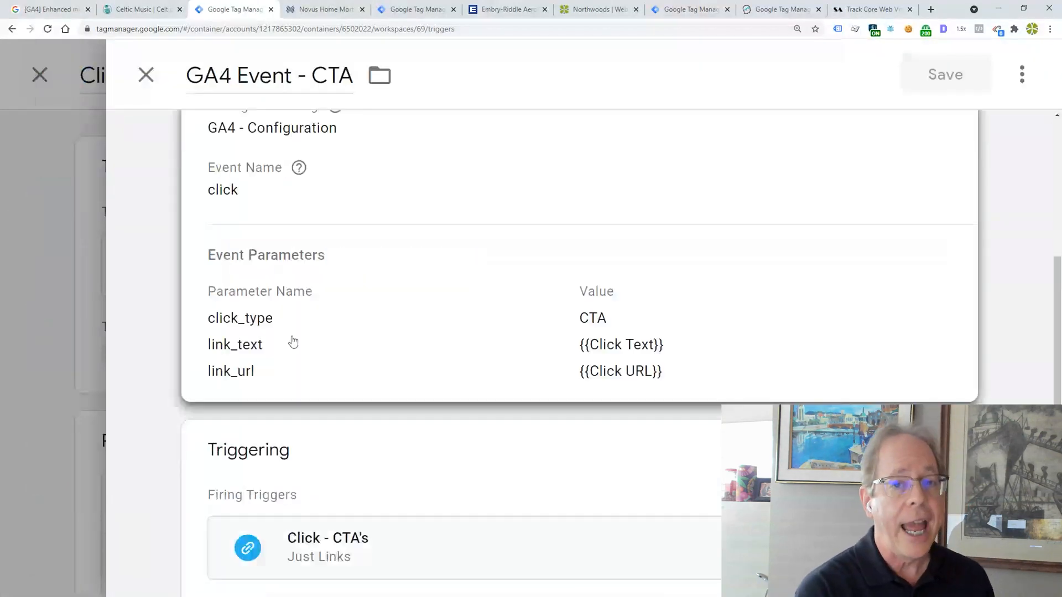
pyautogui.moveTo(263, 333)
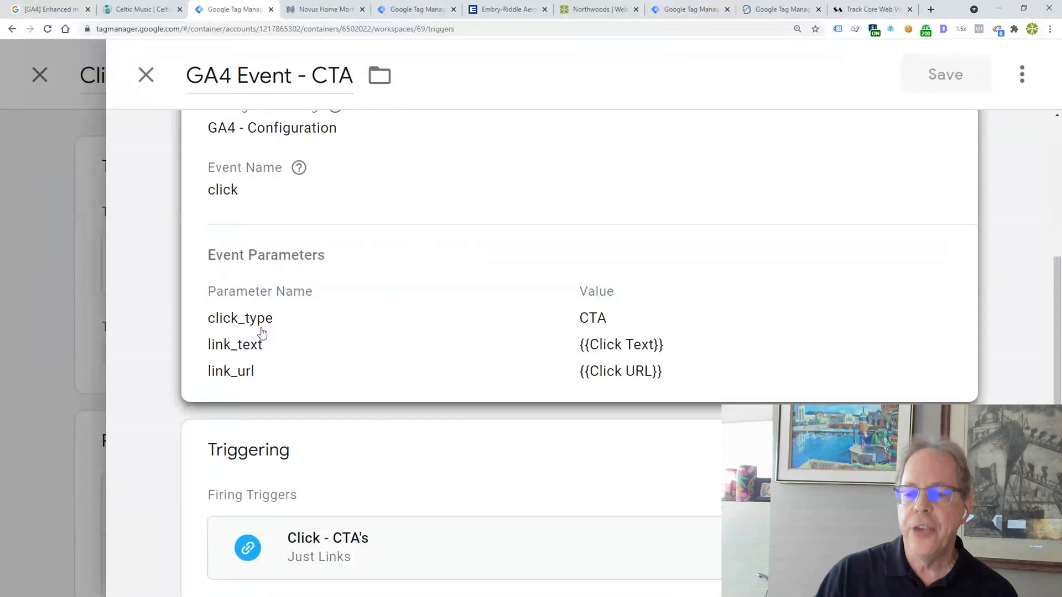
pyautogui.moveTo(608, 325)
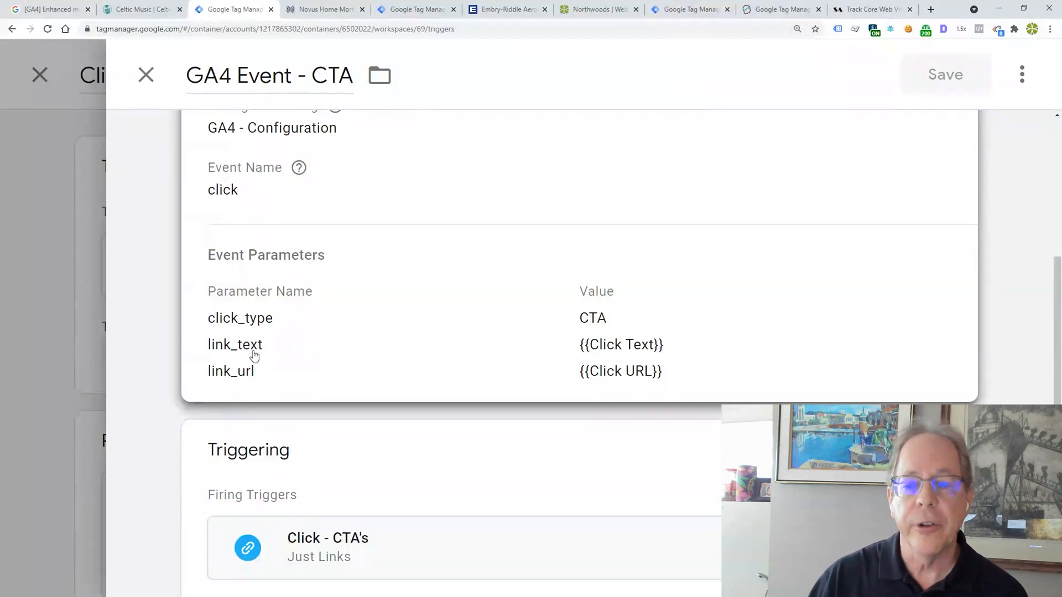
pyautogui.moveTo(256, 330)
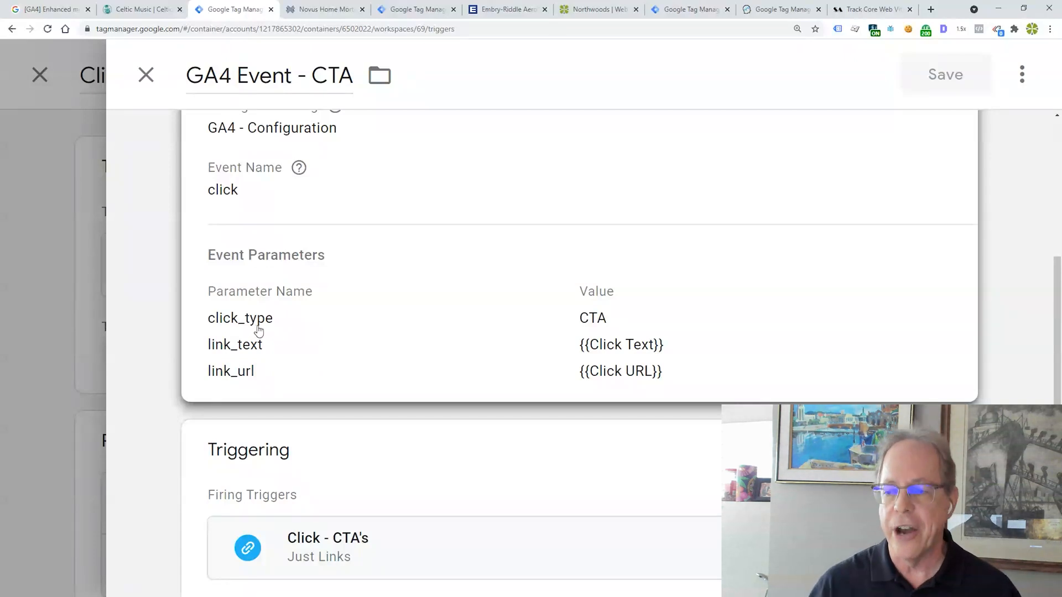
pyautogui.click(327, 547)
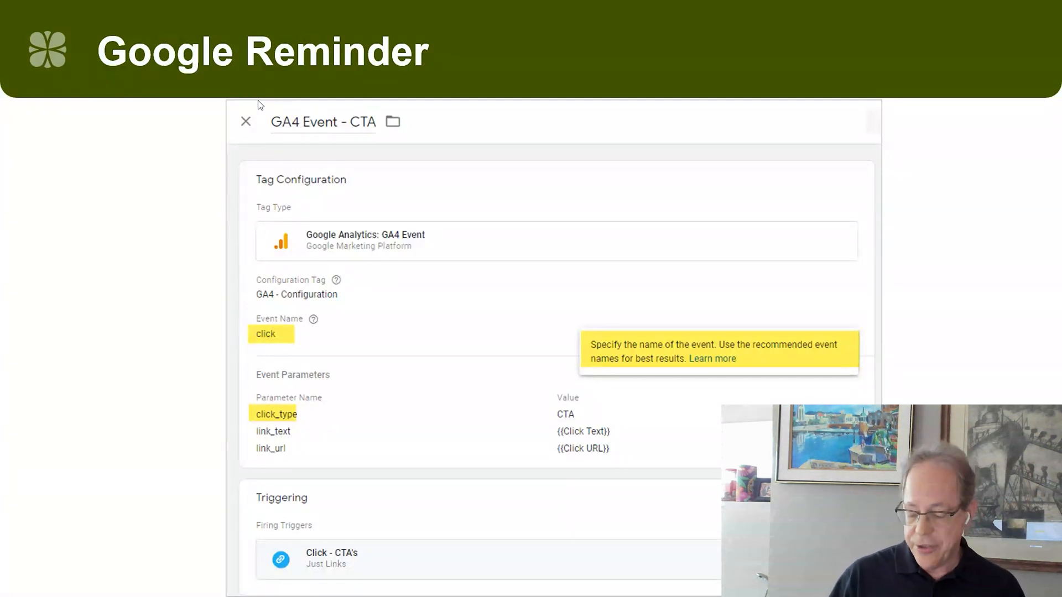
pyautogui.moveTo(571, 321)
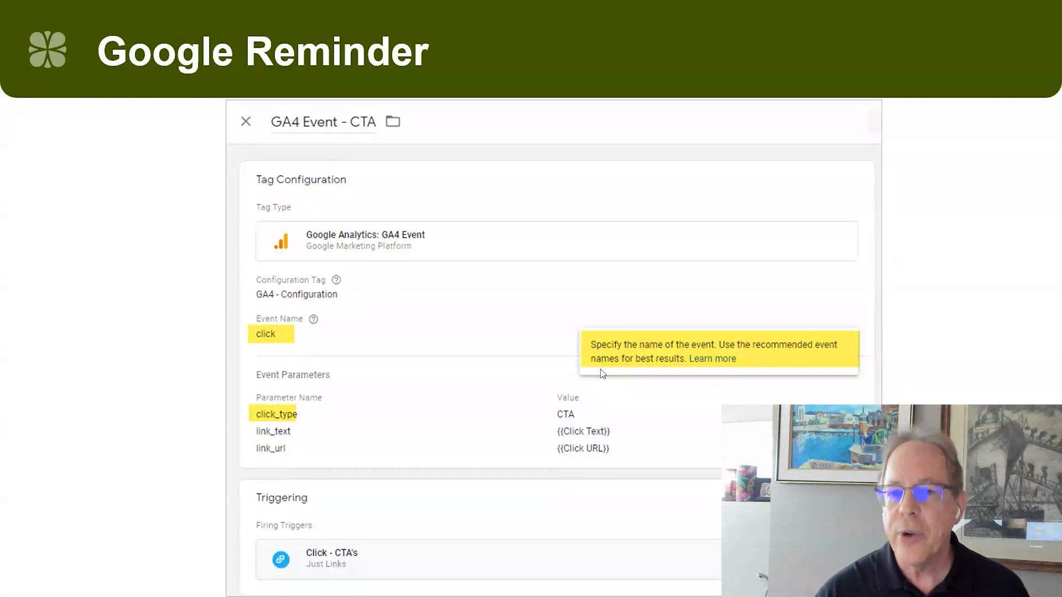
# Leave the Google Reminder slide and return to the Click - CTA trigger in Tag Manager
pyautogui.click(332, 553)
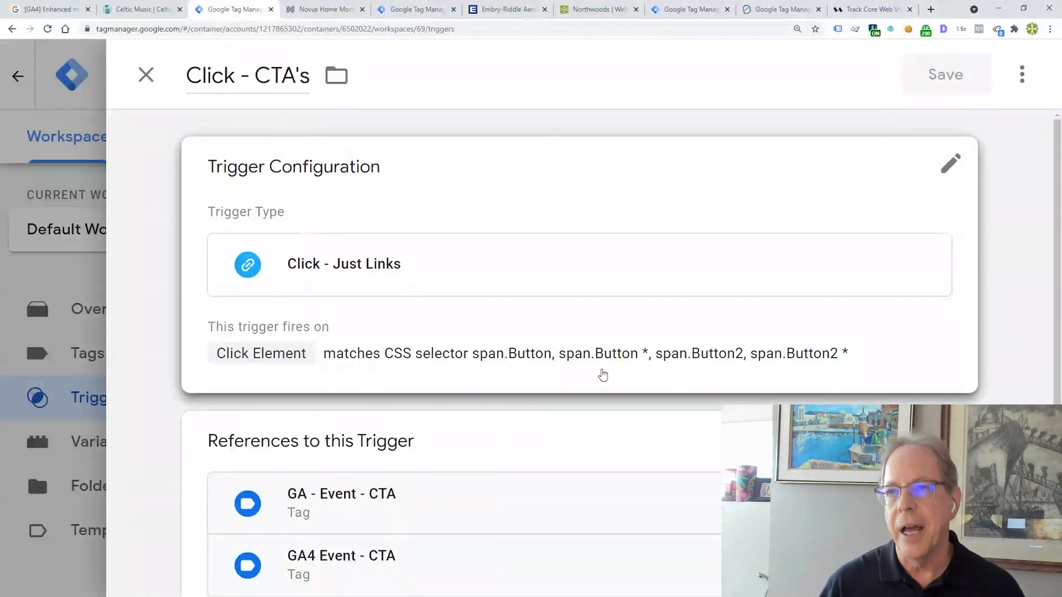
# Bring the Novus Home Mortgage five-step cards and Tell Me More button into view
pyautogui.click(325, 8)
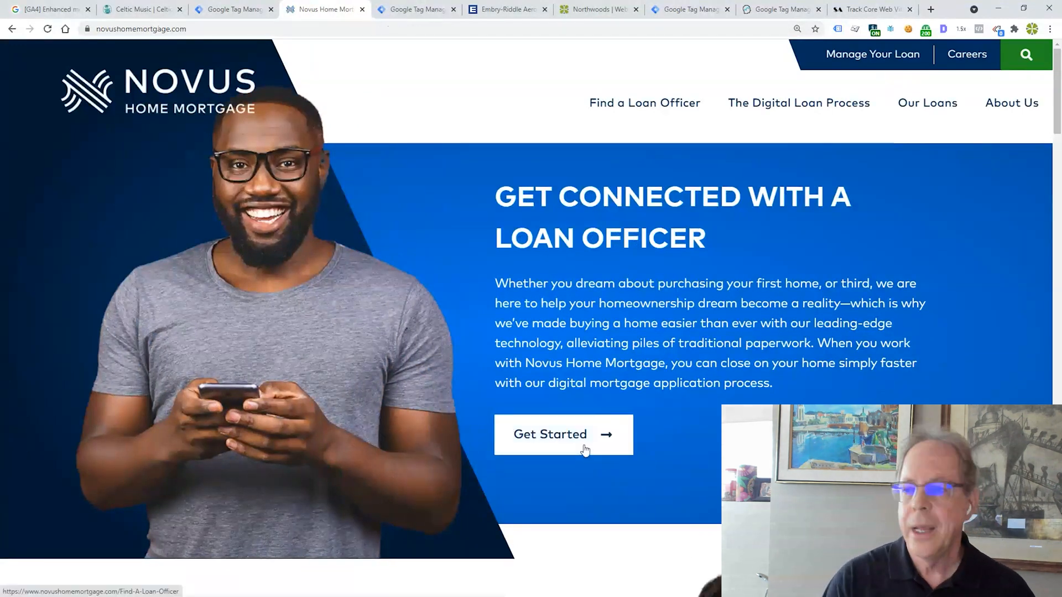
pyautogui.scroll(-3)
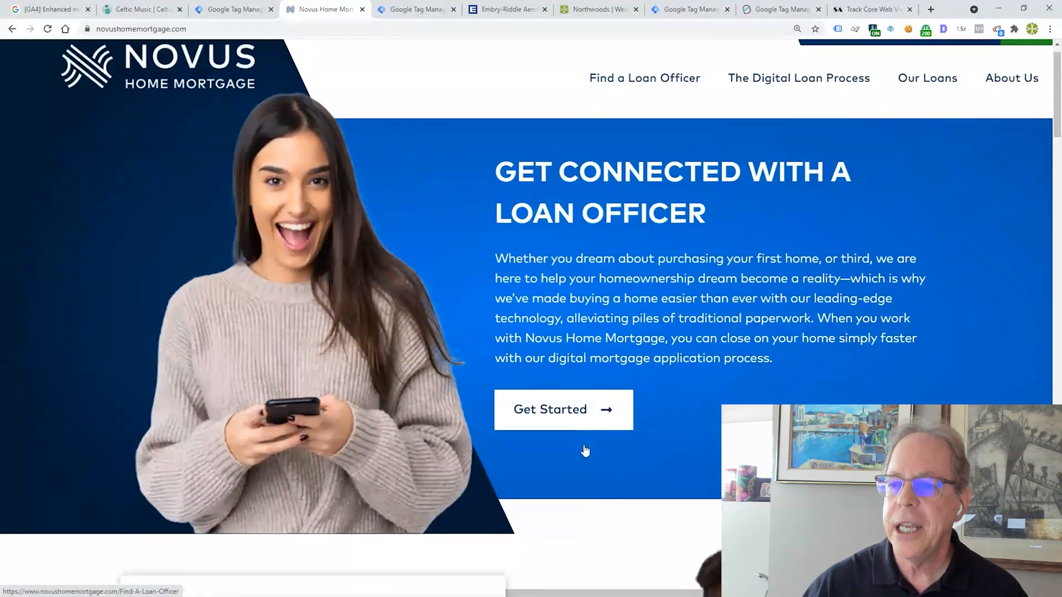
pyautogui.scroll(-3)
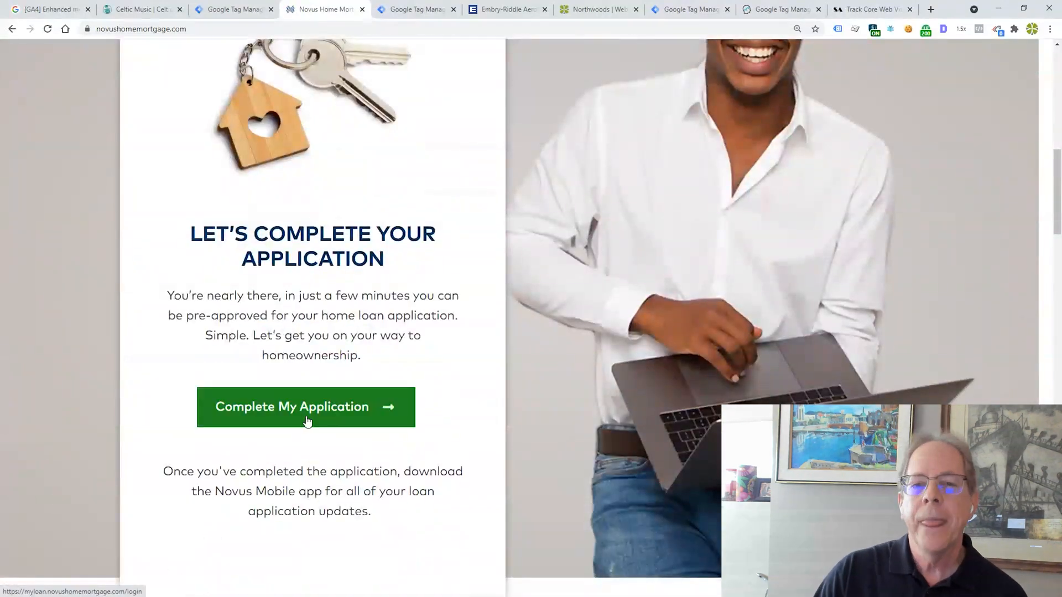
pyautogui.scroll(3)
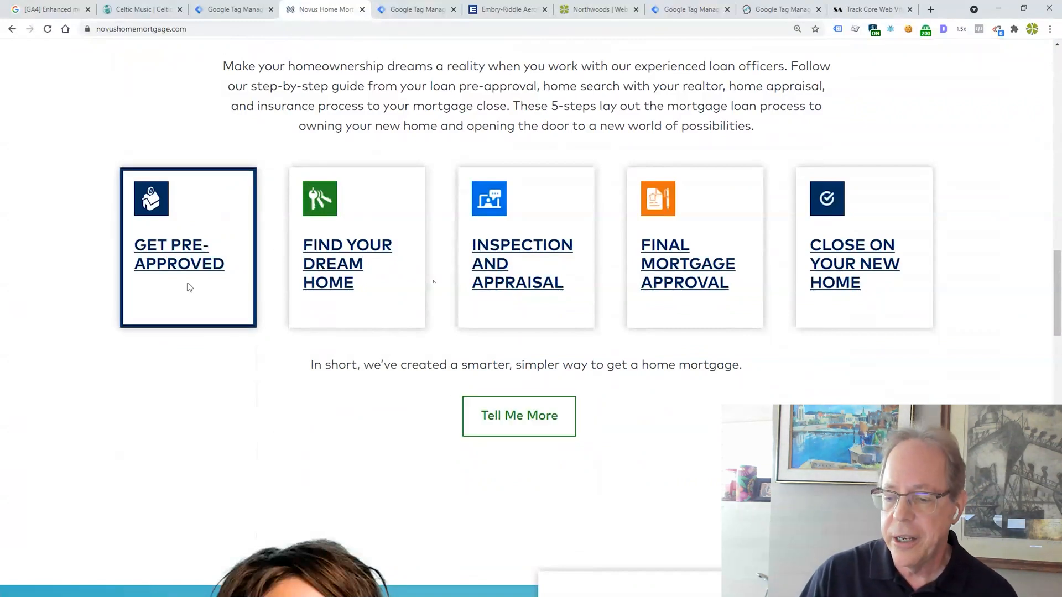
pyautogui.moveTo(186, 265)
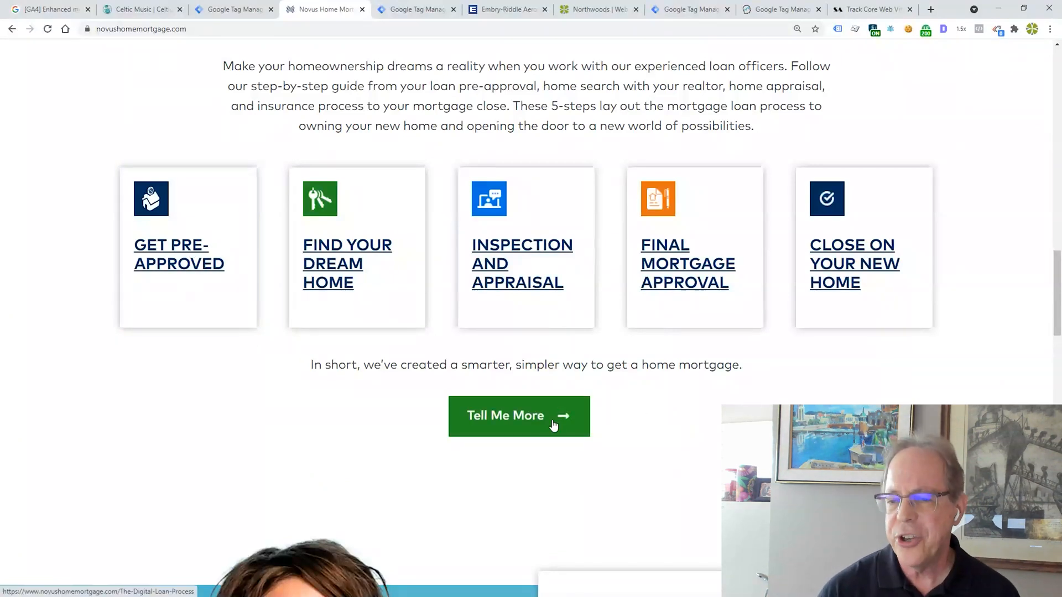
# Inspect the Tell Me More and Get Pre-Approved CTA links, showing their data-clicktype attributes
pyautogui.rightClick(505, 414)
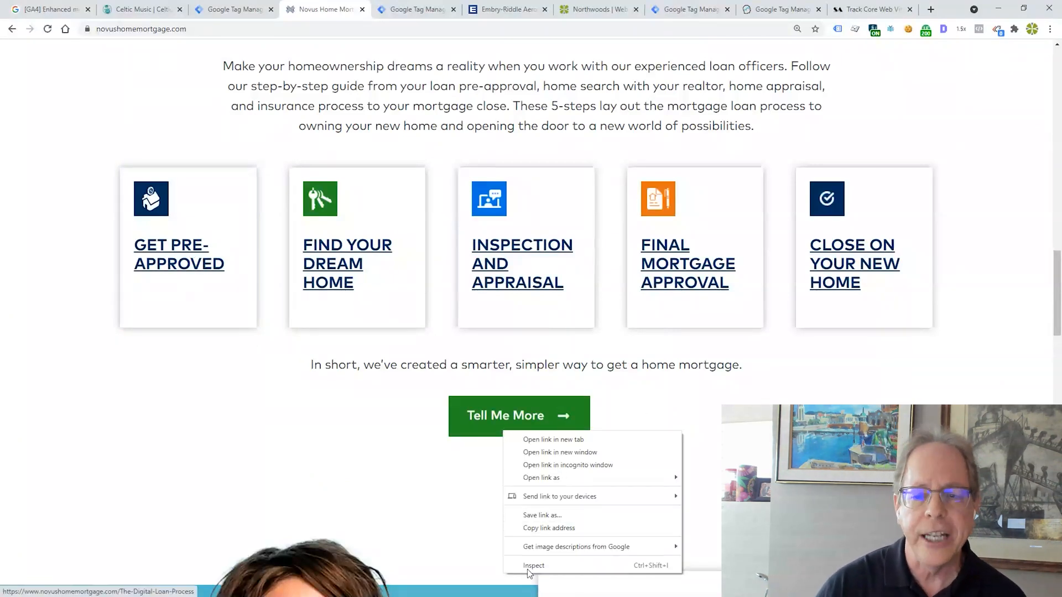
pyautogui.click(534, 565)
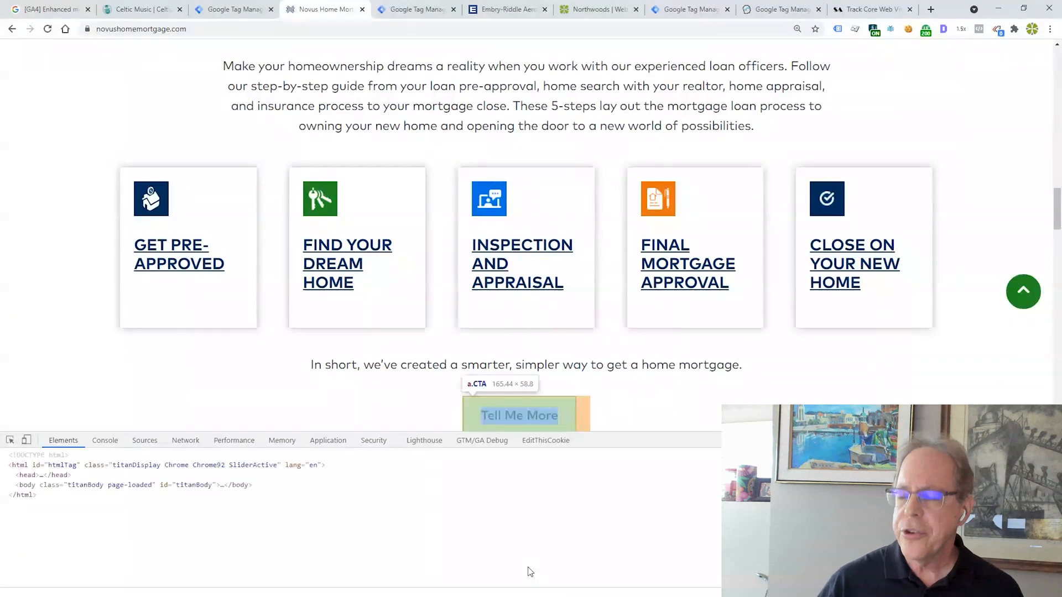
pyautogui.click(520, 415)
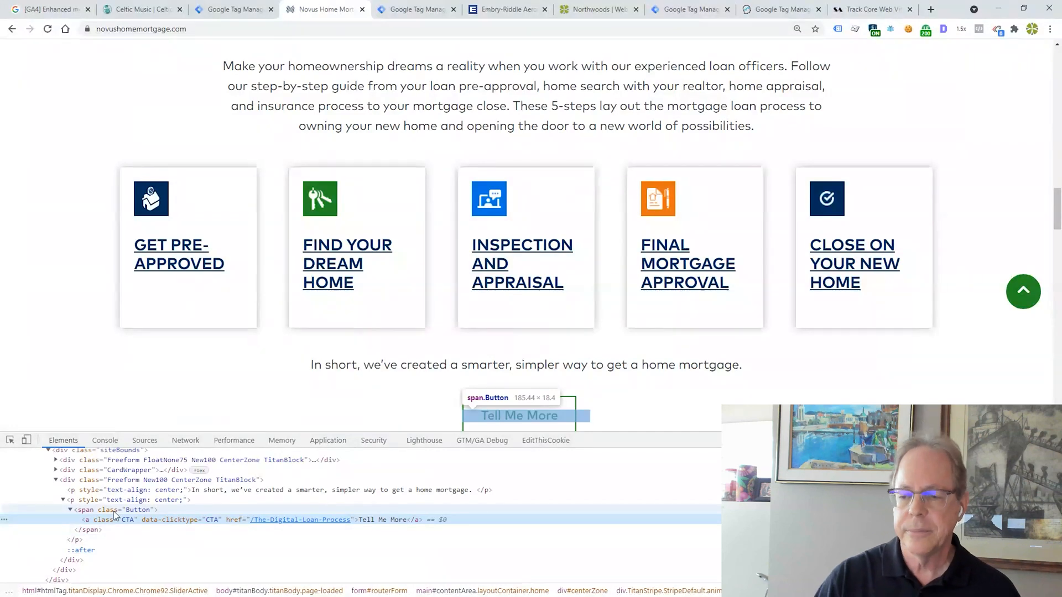
pyautogui.rightClick(188, 247)
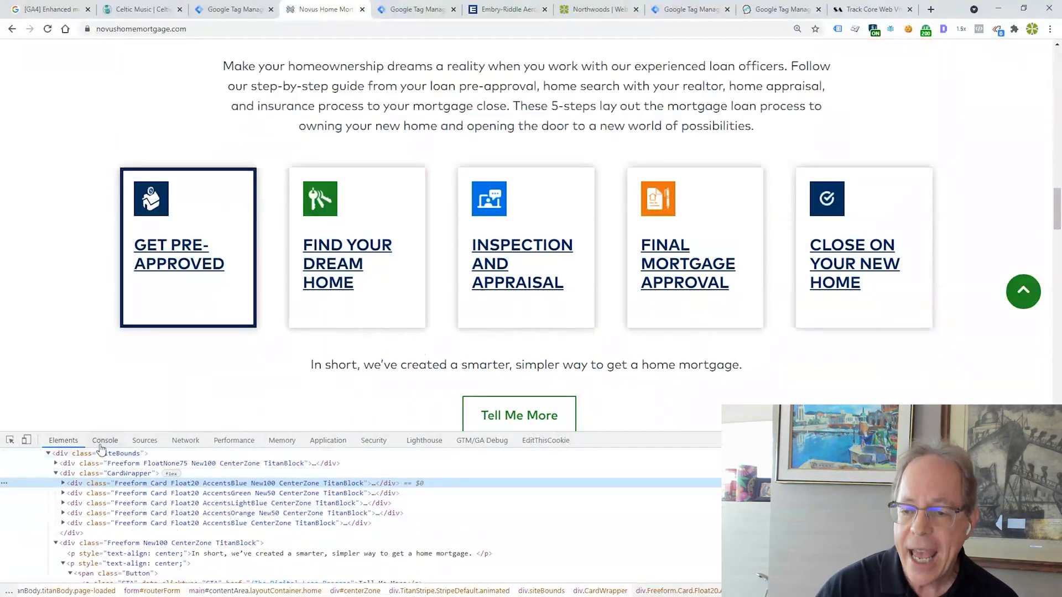
pyautogui.rightClick(204, 332)
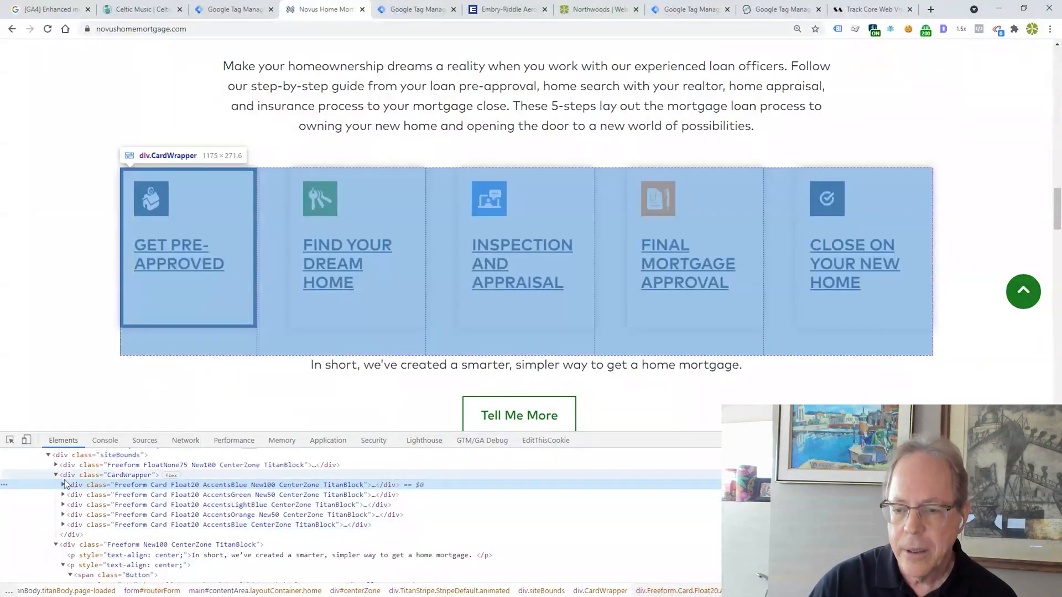
pyautogui.click(62, 485)
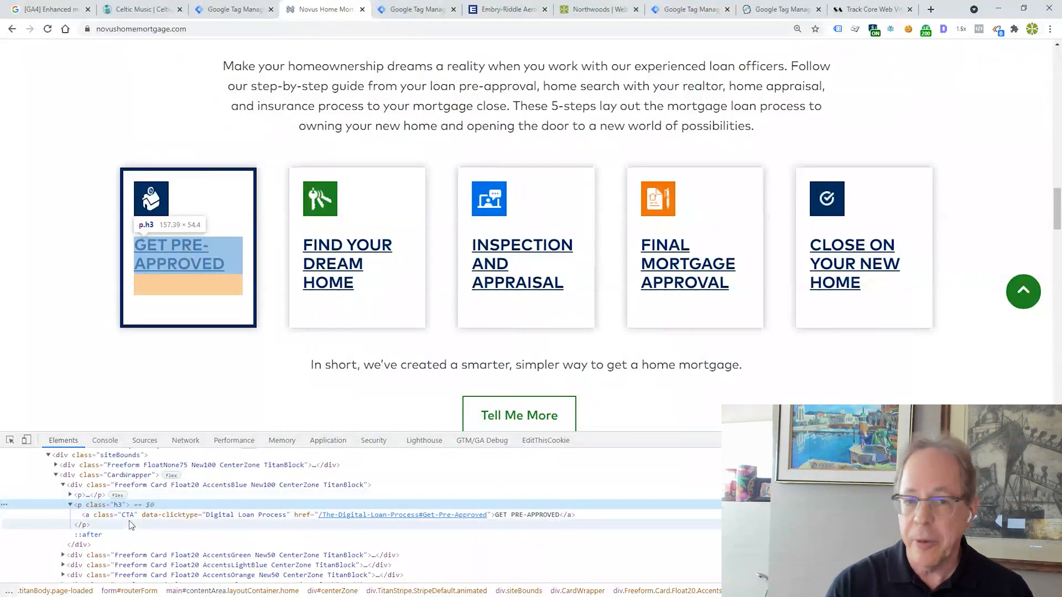
pyautogui.moveTo(162, 524)
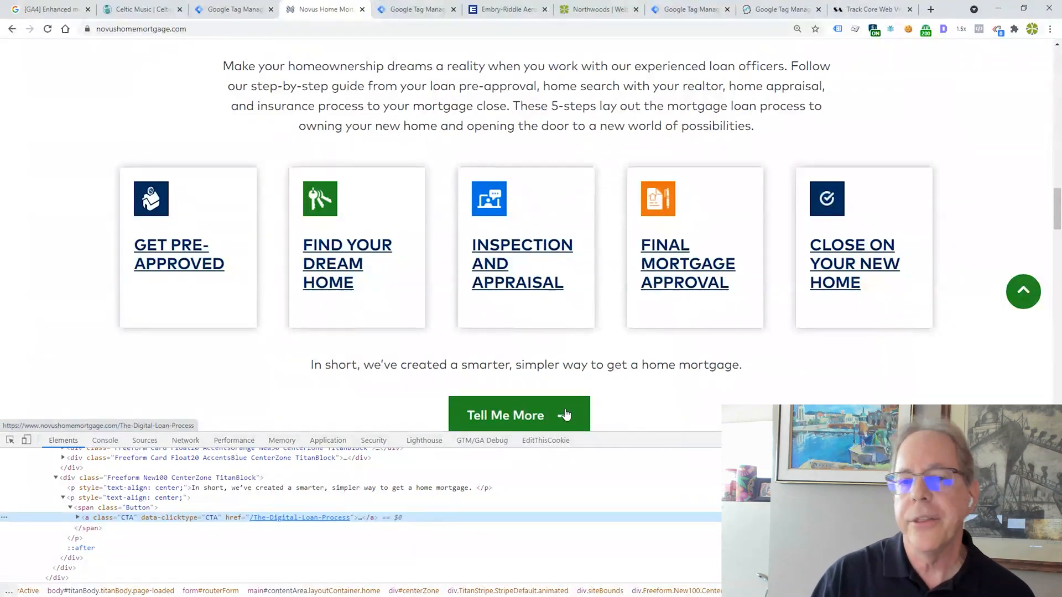
pyautogui.moveTo(412, 10)
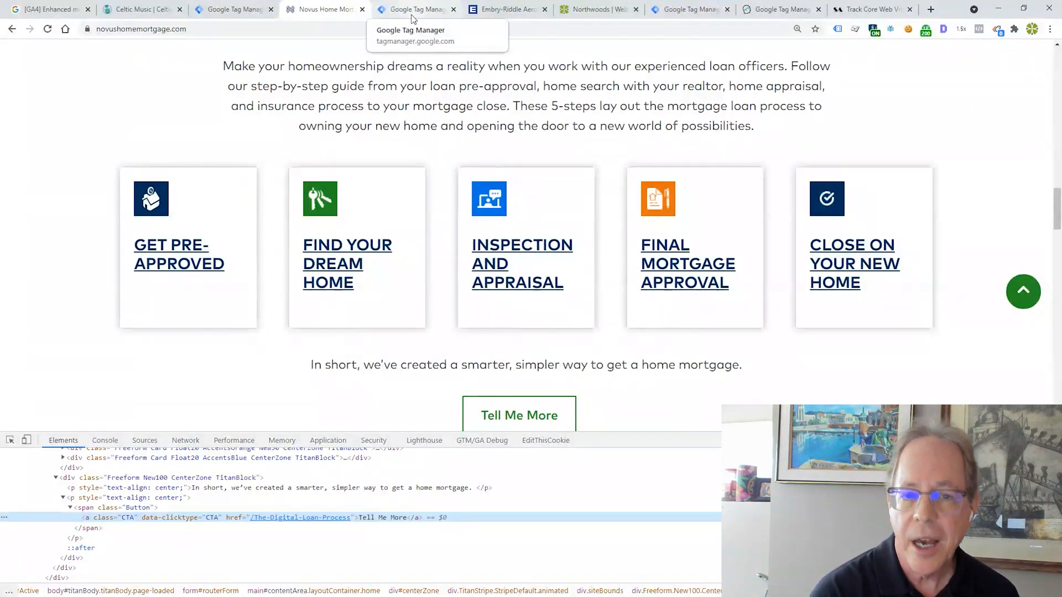
# Review the dlv - clicktype variable reading gtm.element.dataset.clicktype, then close it
pyautogui.click(415, 9)
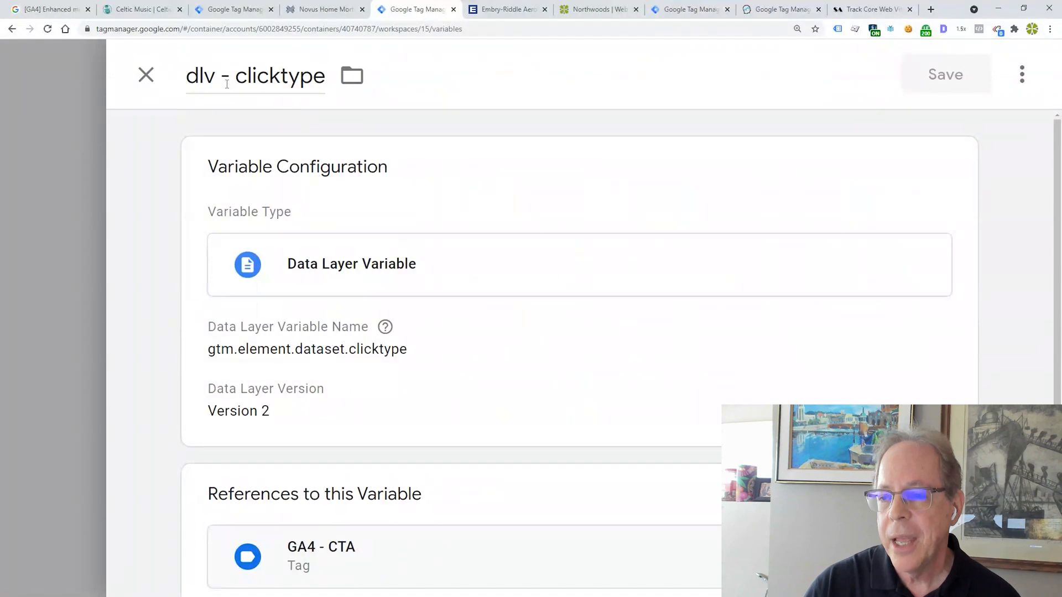
pyautogui.moveTo(305, 364)
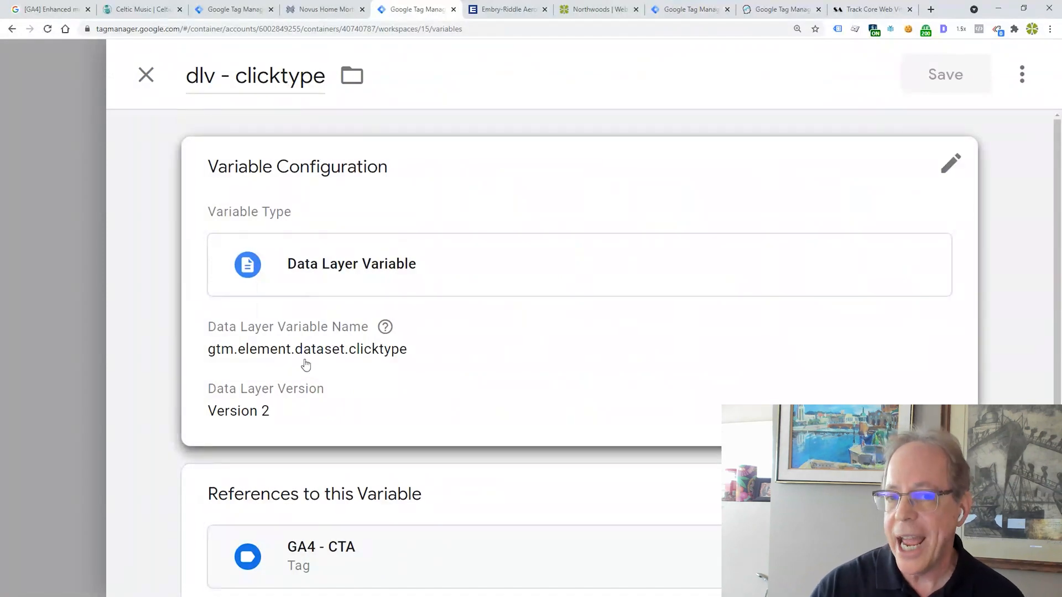
pyautogui.moveTo(233, 362)
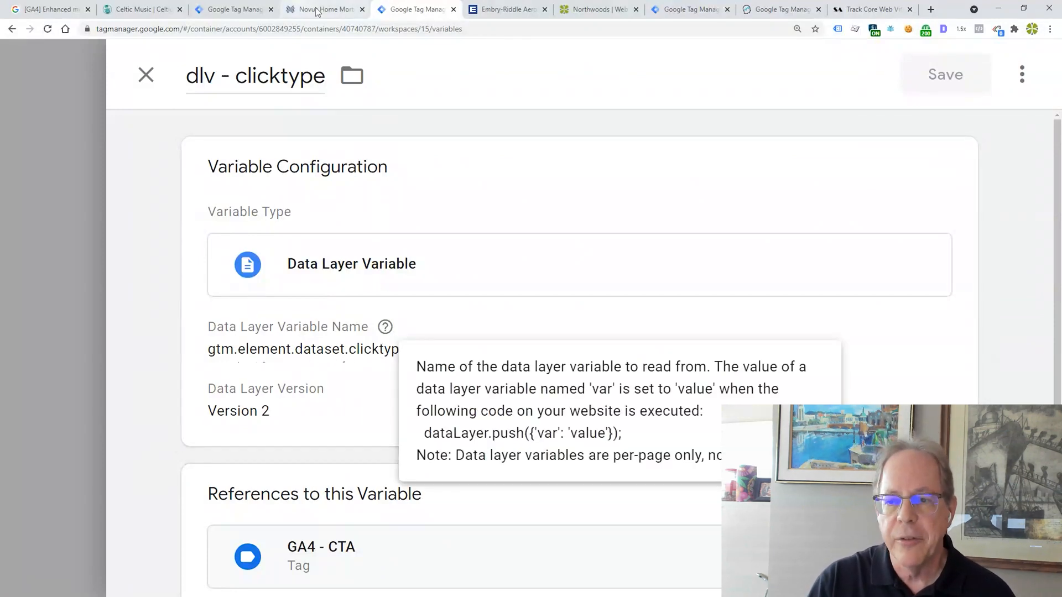
pyautogui.click(324, 9)
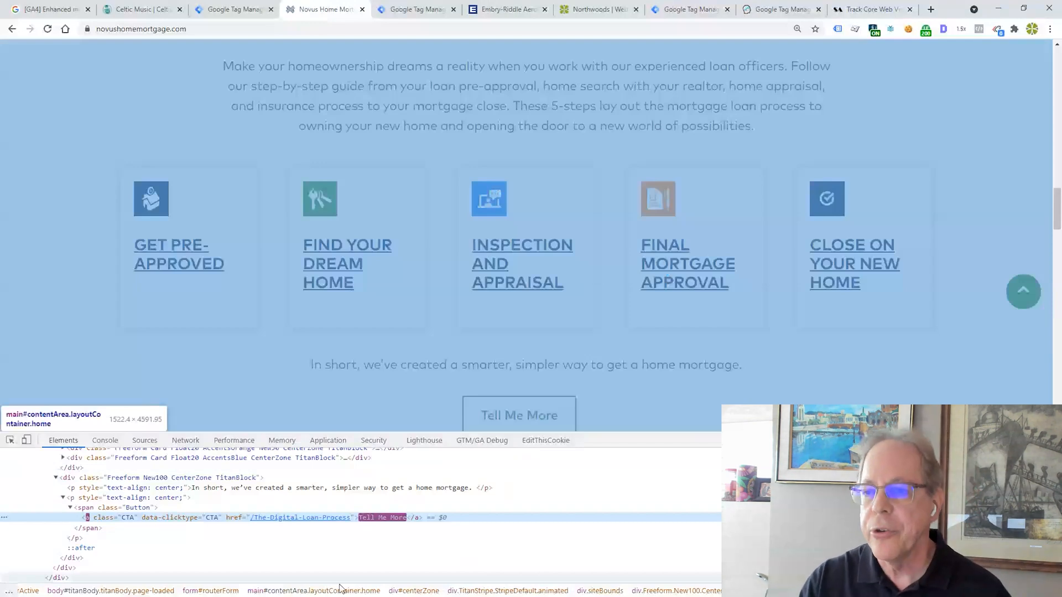
pyautogui.click(415, 9)
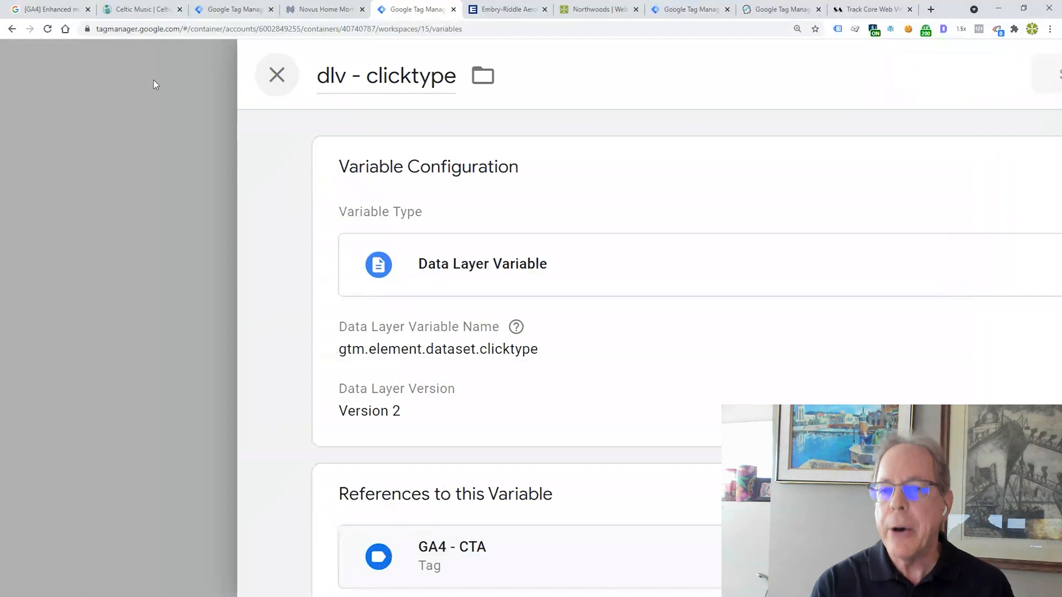
pyautogui.click(276, 74)
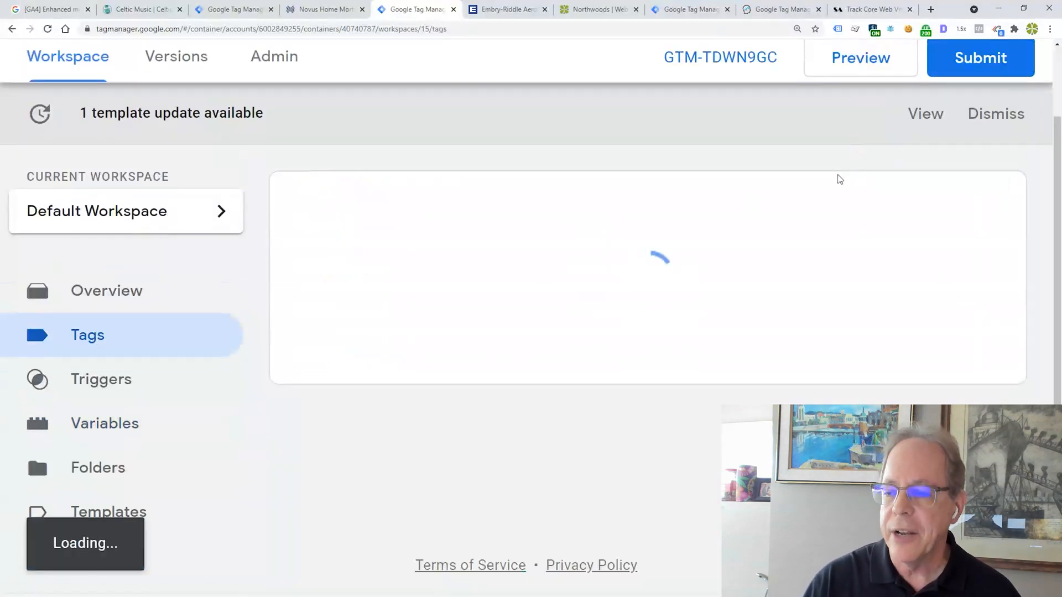
# Find the GA4 - CTA tag sending click_type from dlv - clicktype and view its .CTA link-click trigger
pyautogui.write('cta')
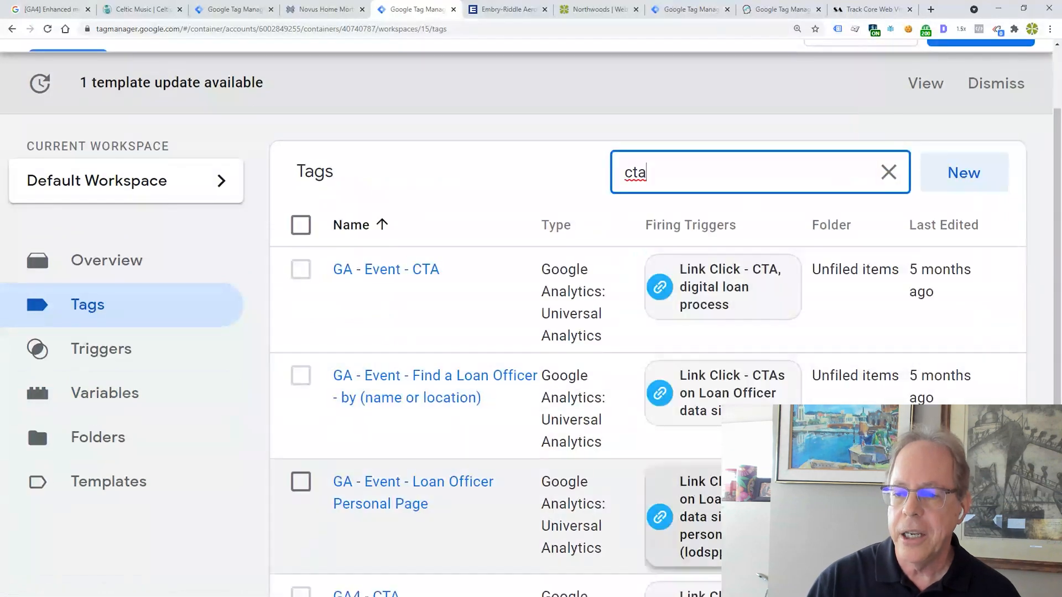
pyautogui.scroll(-3)
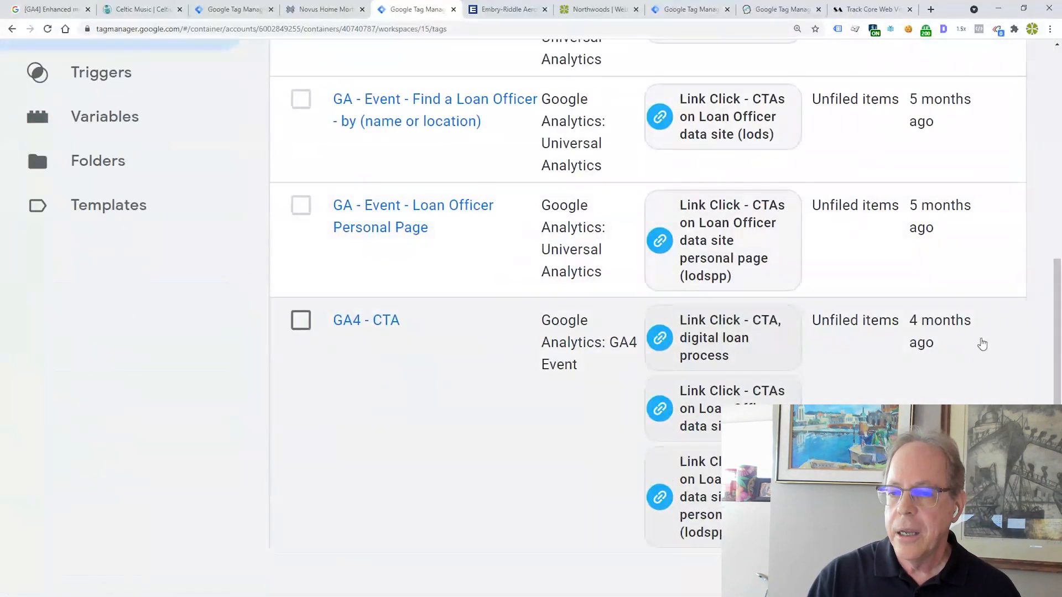
pyautogui.click(366, 320)
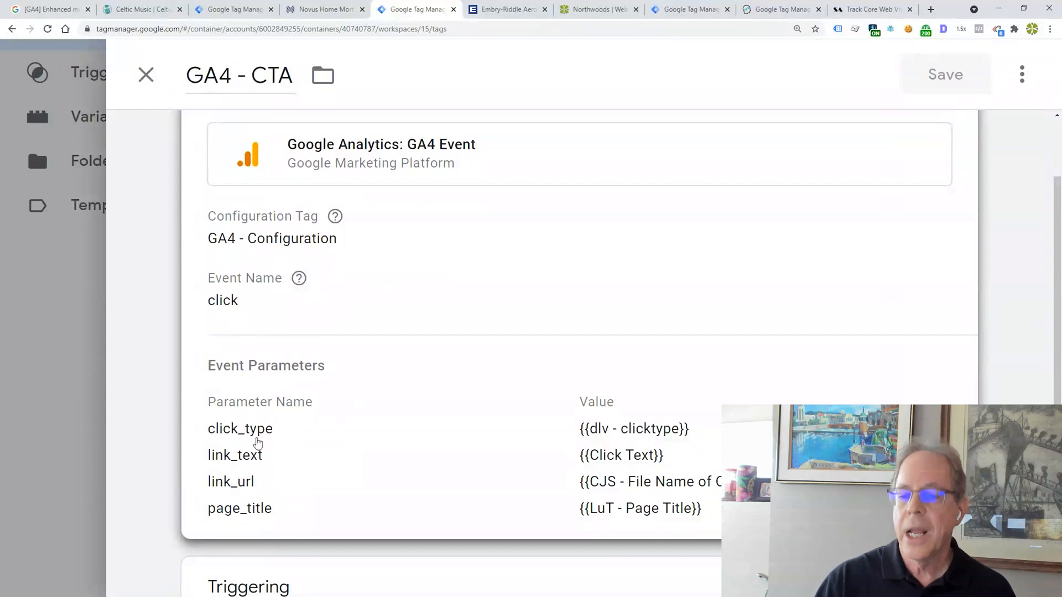
pyautogui.moveTo(720, 455)
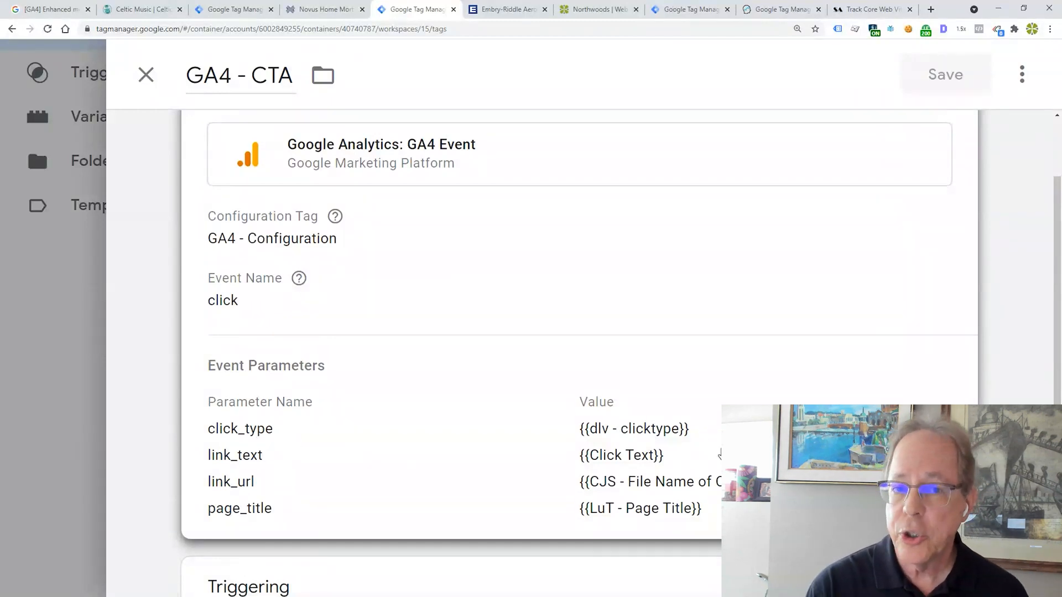
pyautogui.moveTo(660, 433)
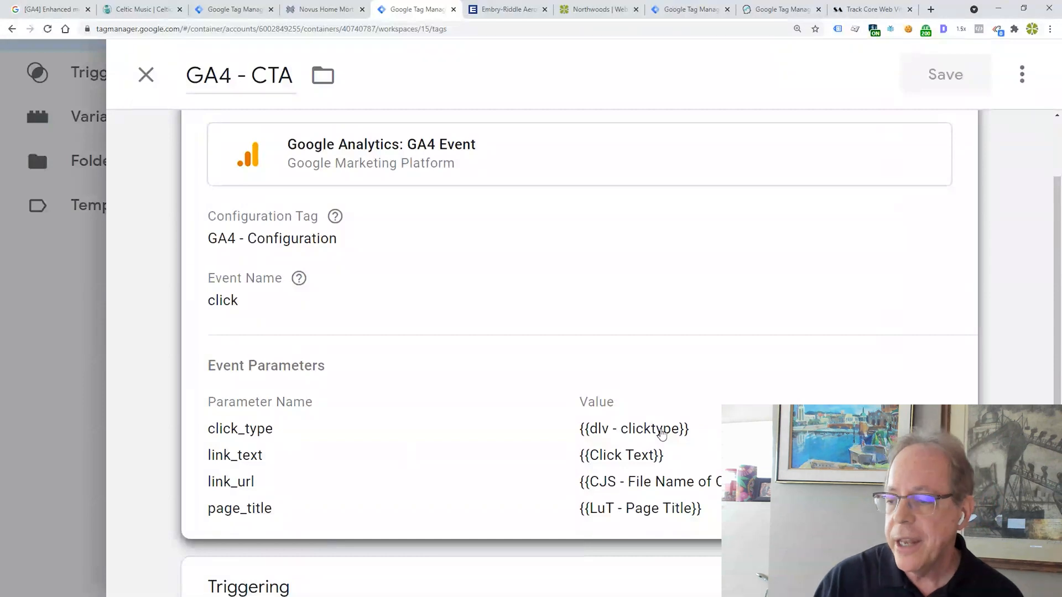
pyautogui.moveTo(202, 439)
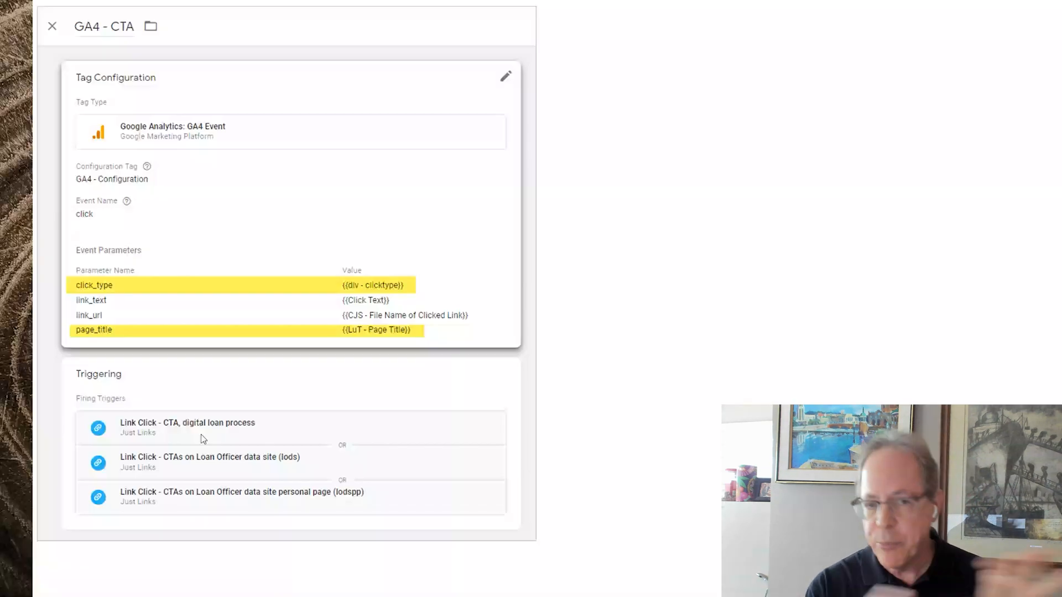
pyautogui.click(188, 427)
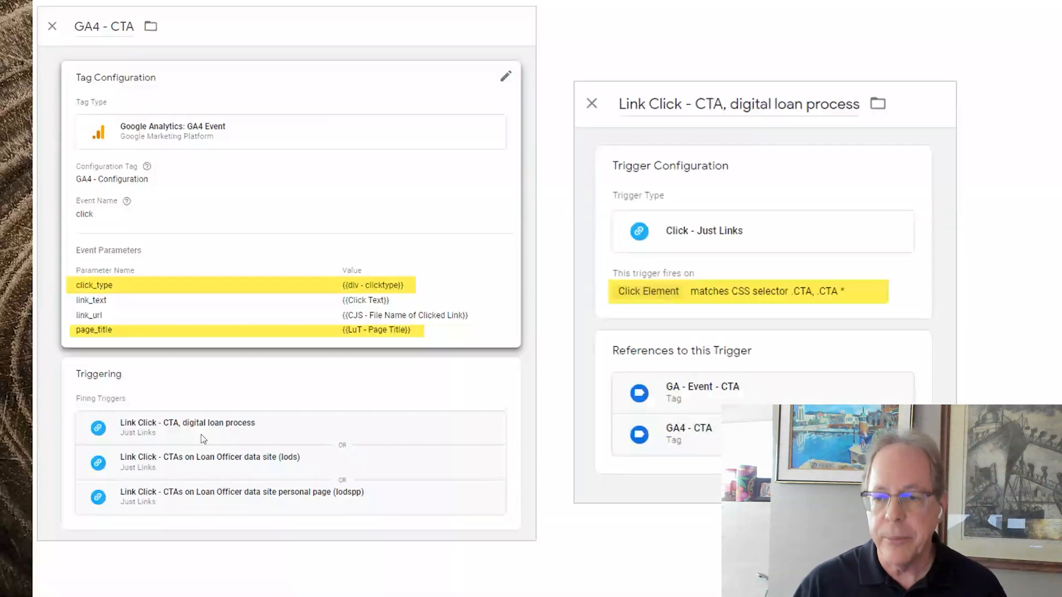